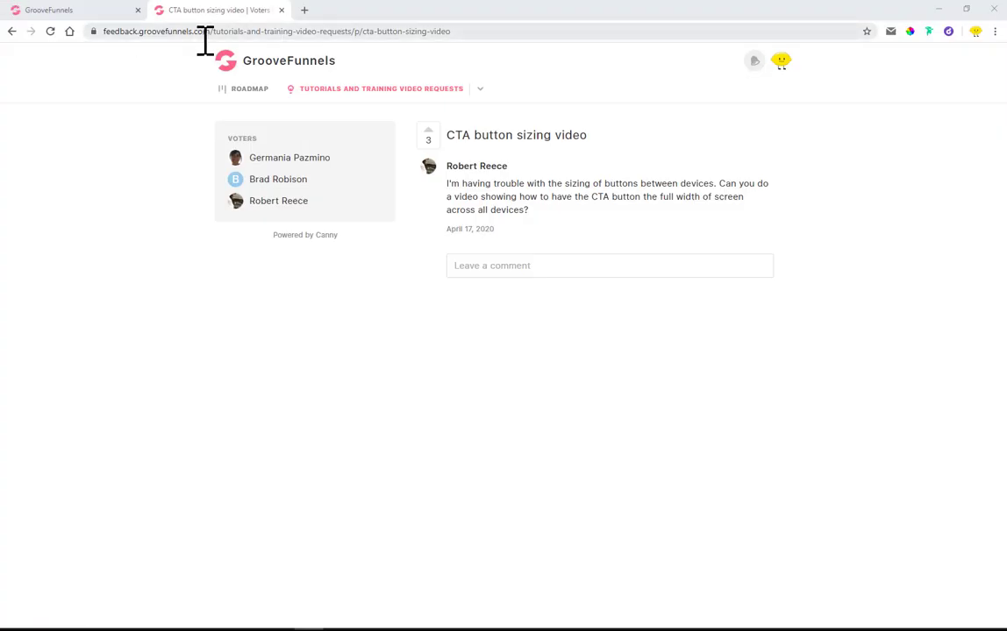
pyautogui.moveTo(264, 126)
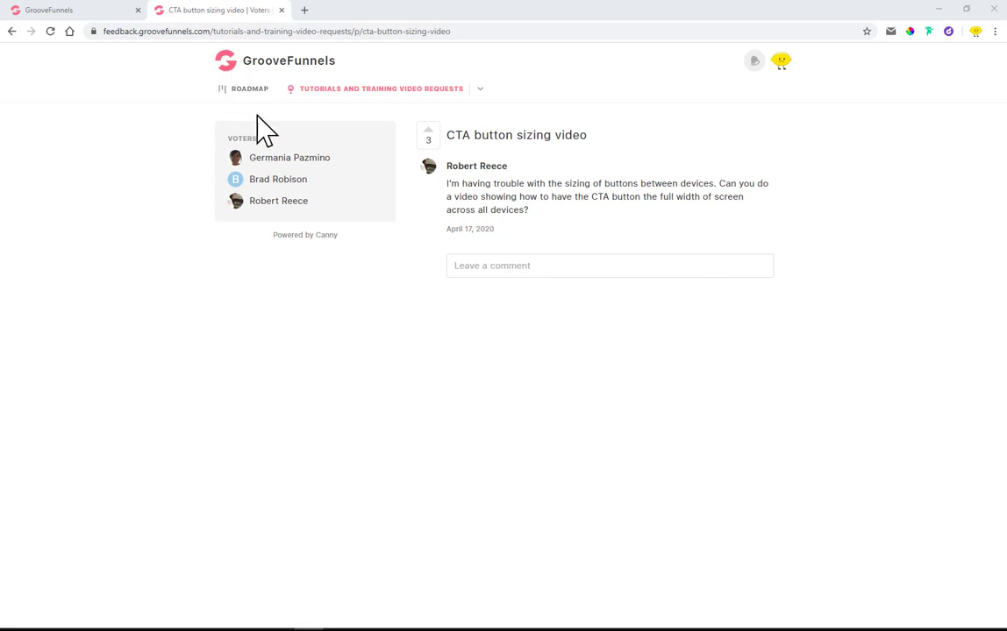
pyautogui.moveTo(382, 103)
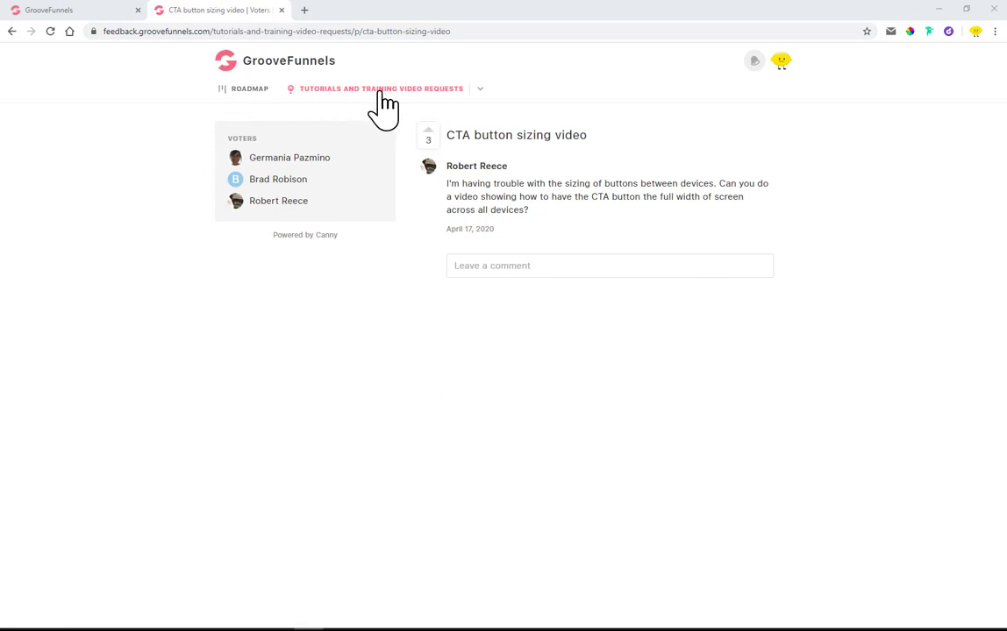
pyautogui.moveTo(456, 189)
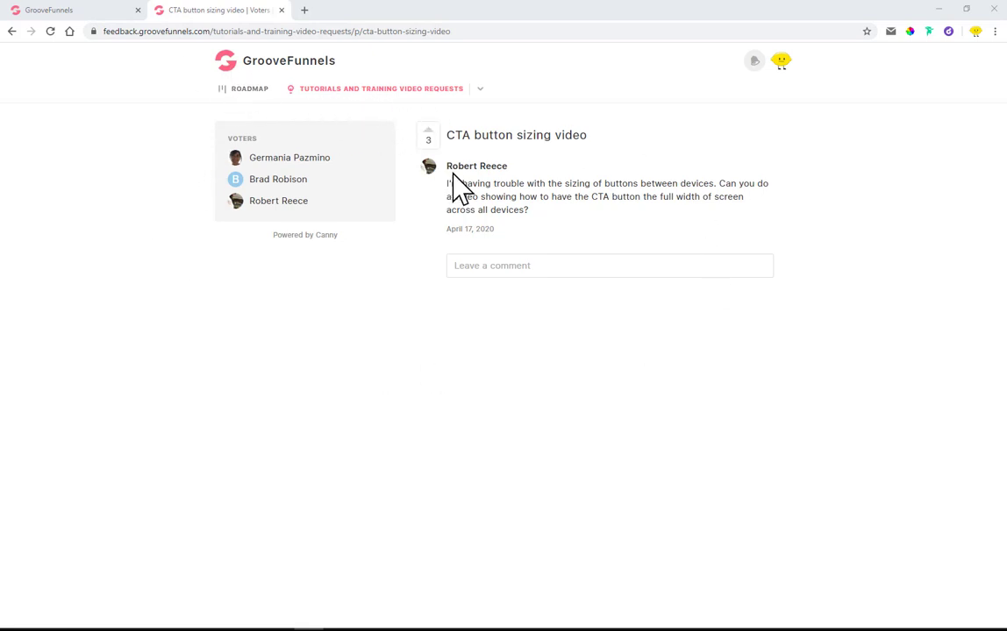
pyautogui.moveTo(509, 191)
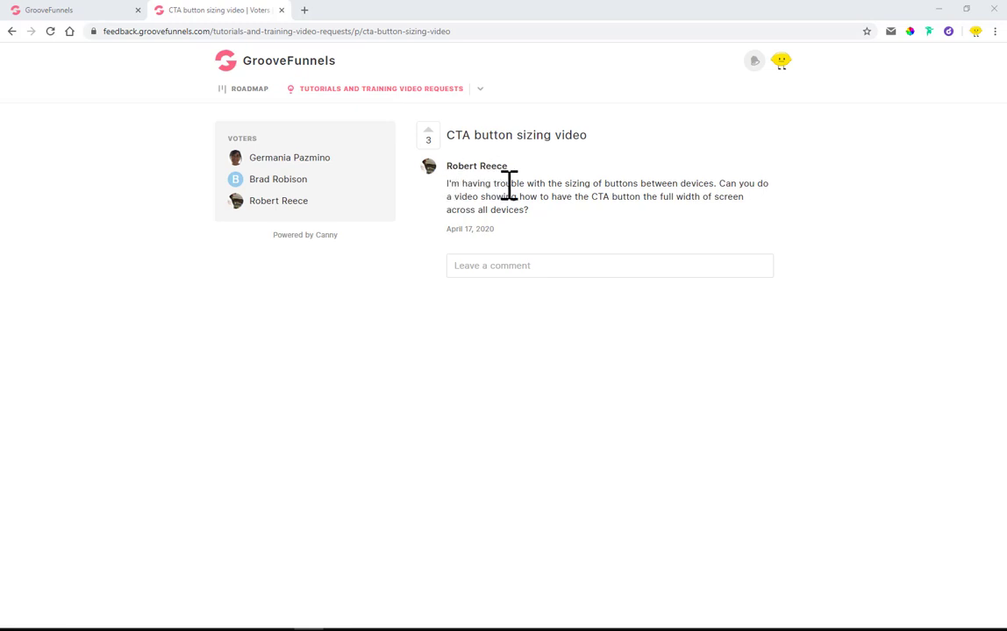
# Step: Highlight the question about full-width CTA buttons in the Canny post
pyautogui.moveTo(542, 196); pyautogui.dragTo(611, 196)
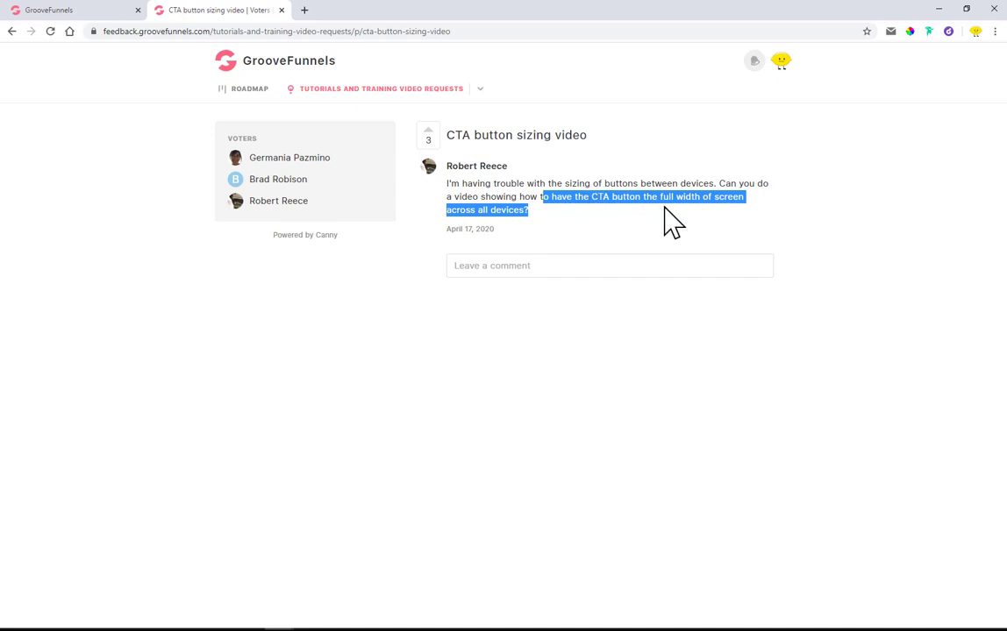
pyautogui.moveTo(442, 227)
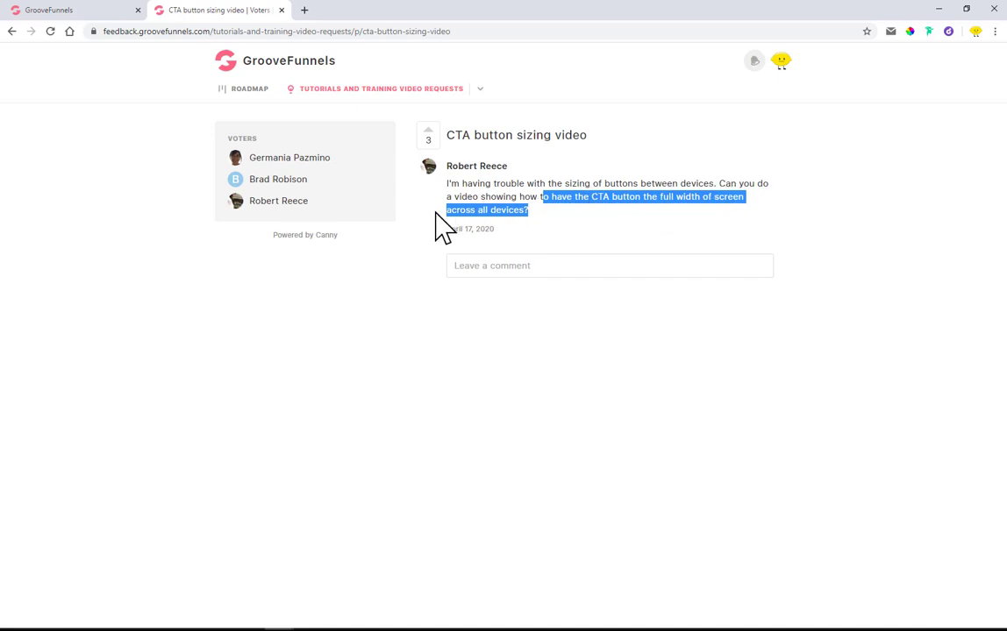
pyautogui.moveTo(530, 214)
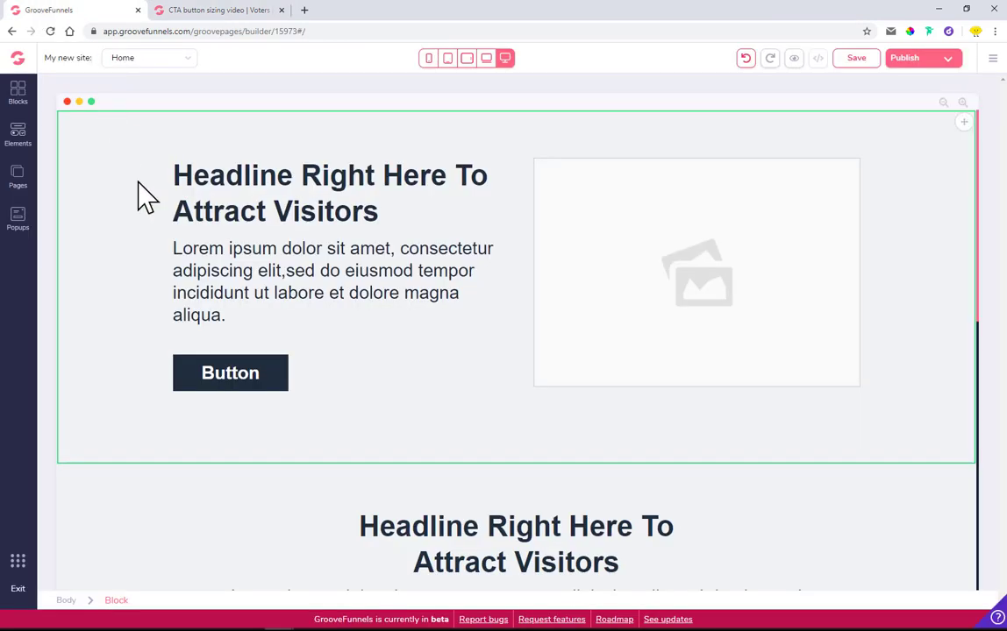
# Step: Add a Wireframes > Empty container block at the top of the page, above the hero
pyautogui.scroll(-3)
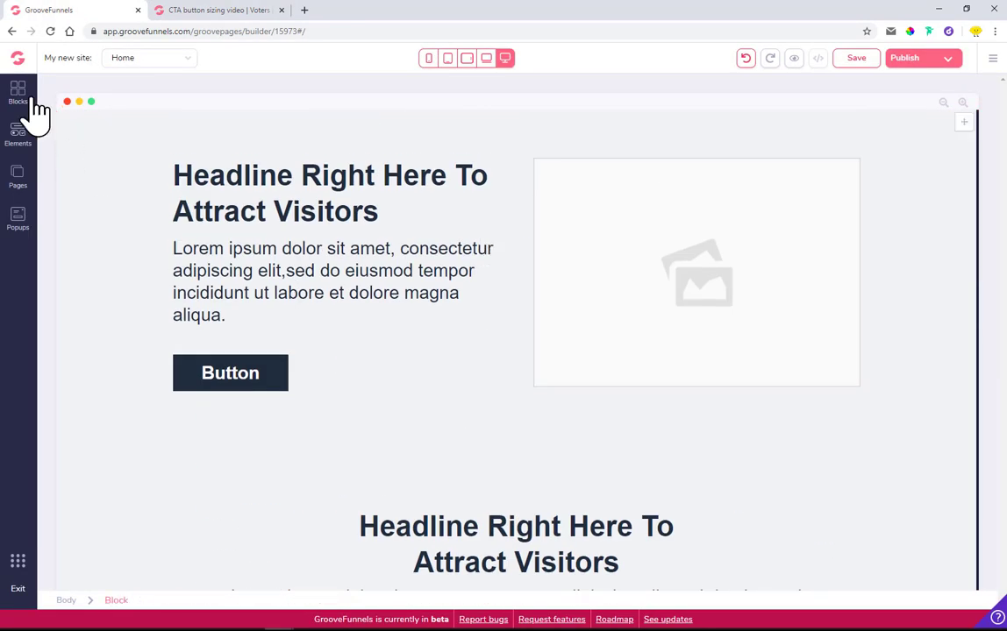
pyautogui.click(18, 91)
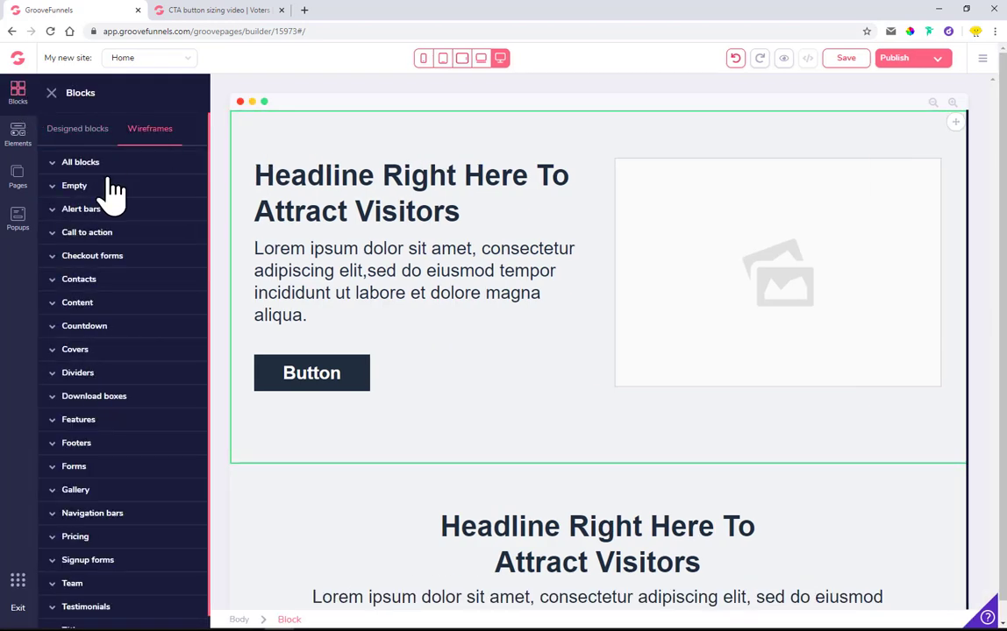
pyautogui.click(73, 186)
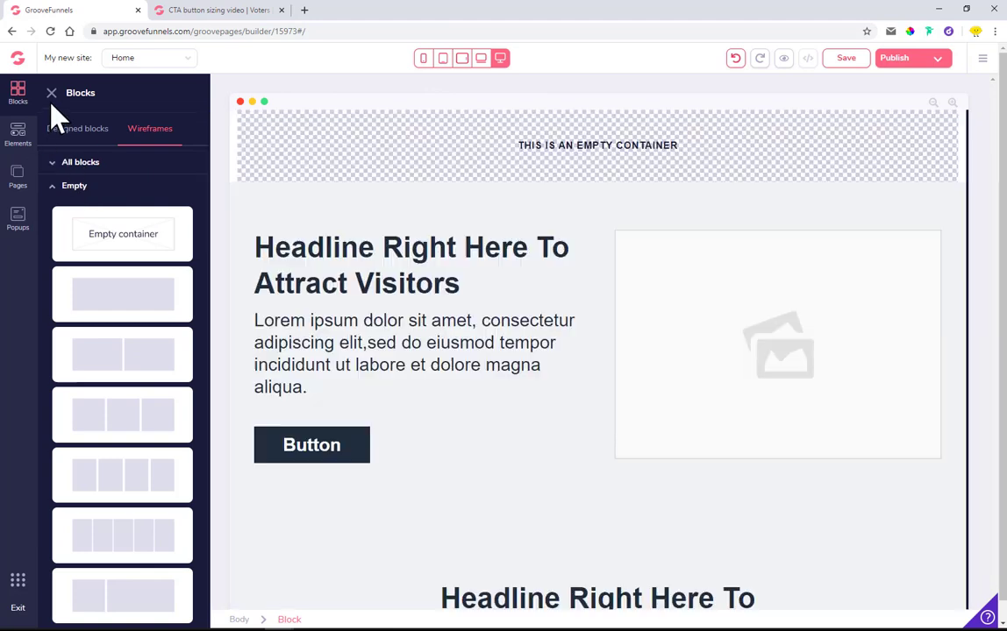
pyautogui.click(51, 91)
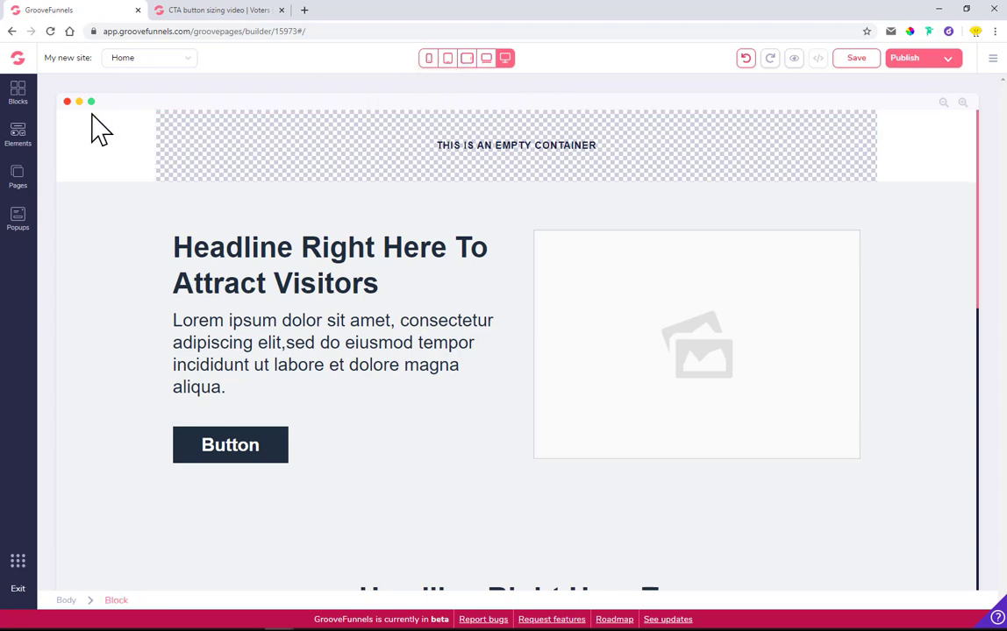
pyautogui.click(17, 91)
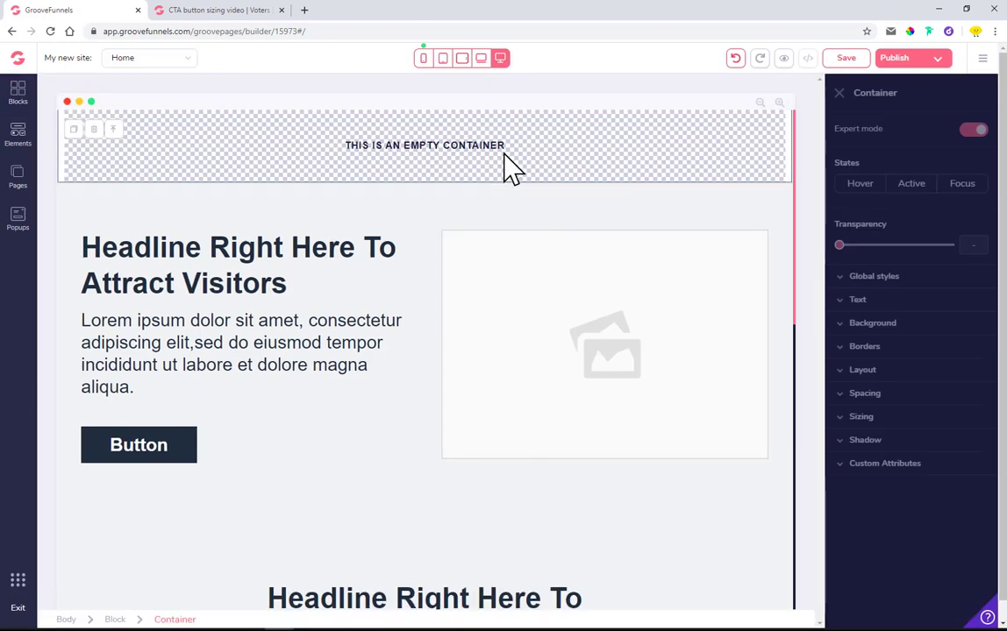
# Step: Add a Button to the top container and set its layout to Vertical with centered alignment
pyautogui.click(424, 145)
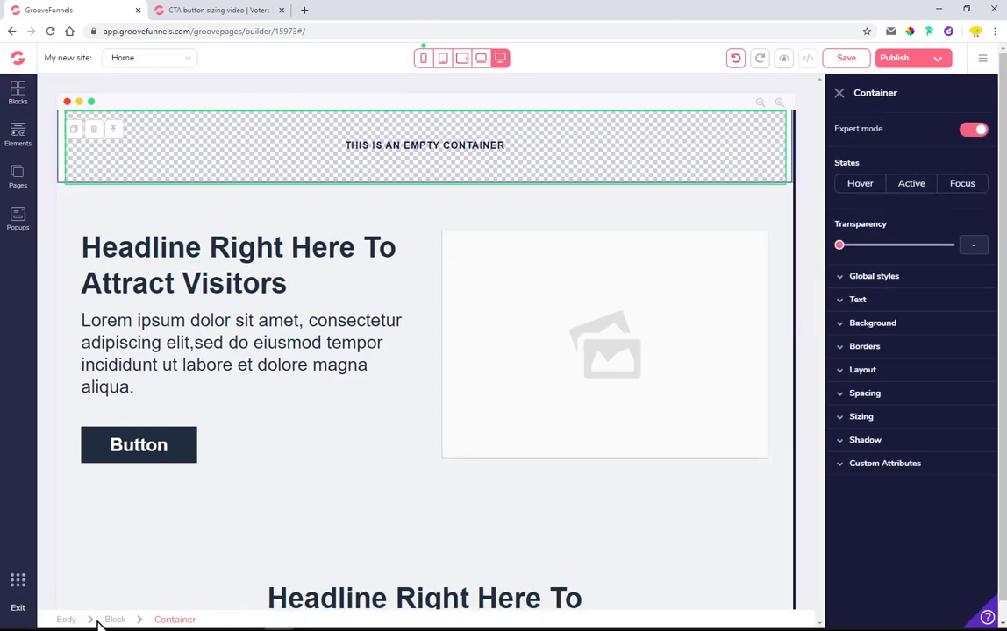
pyautogui.click(17, 131)
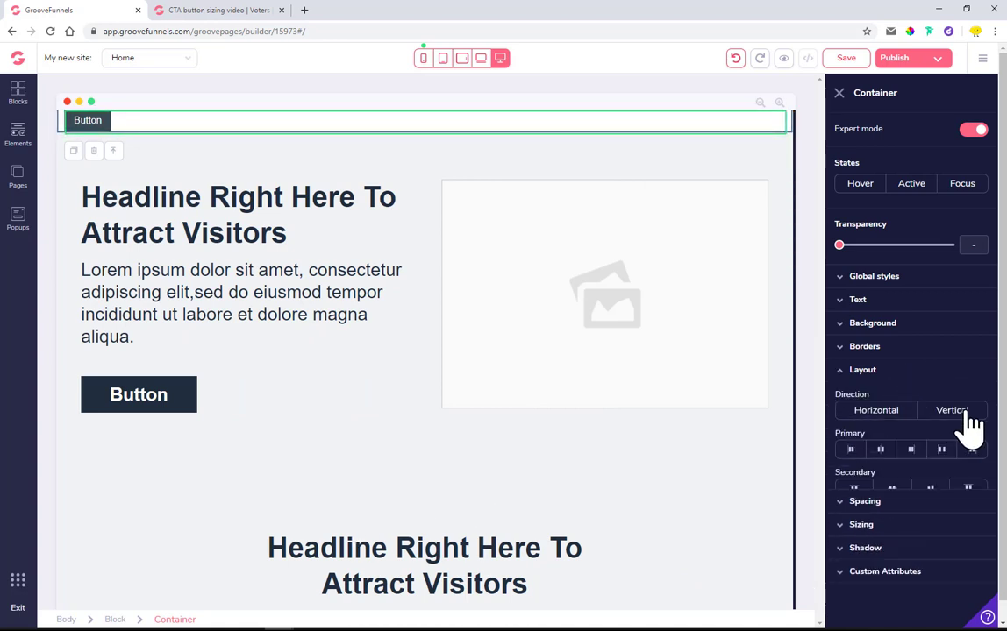
pyautogui.click(952, 410)
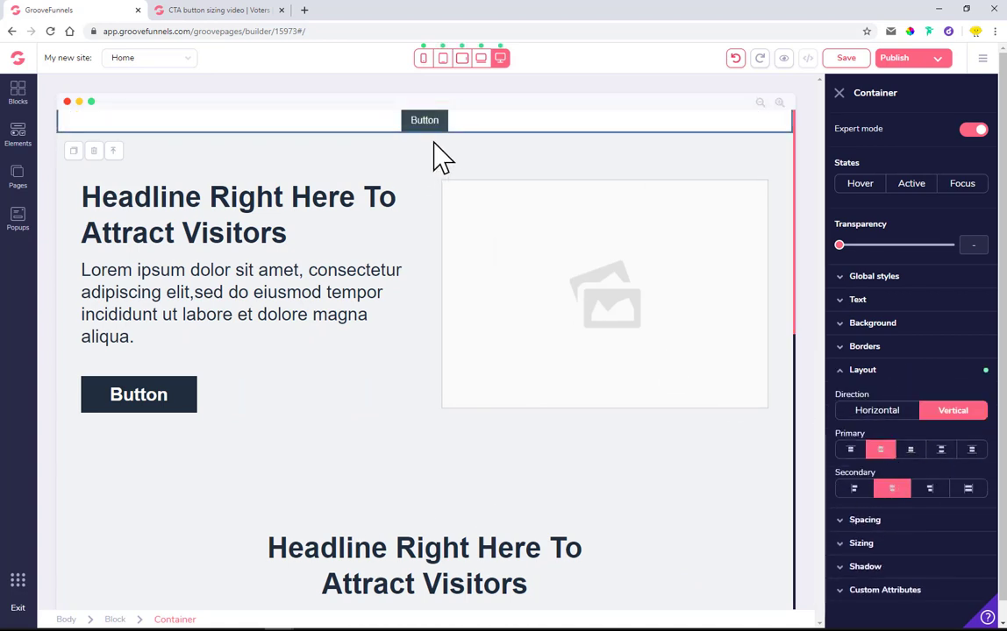
pyautogui.click(424, 119)
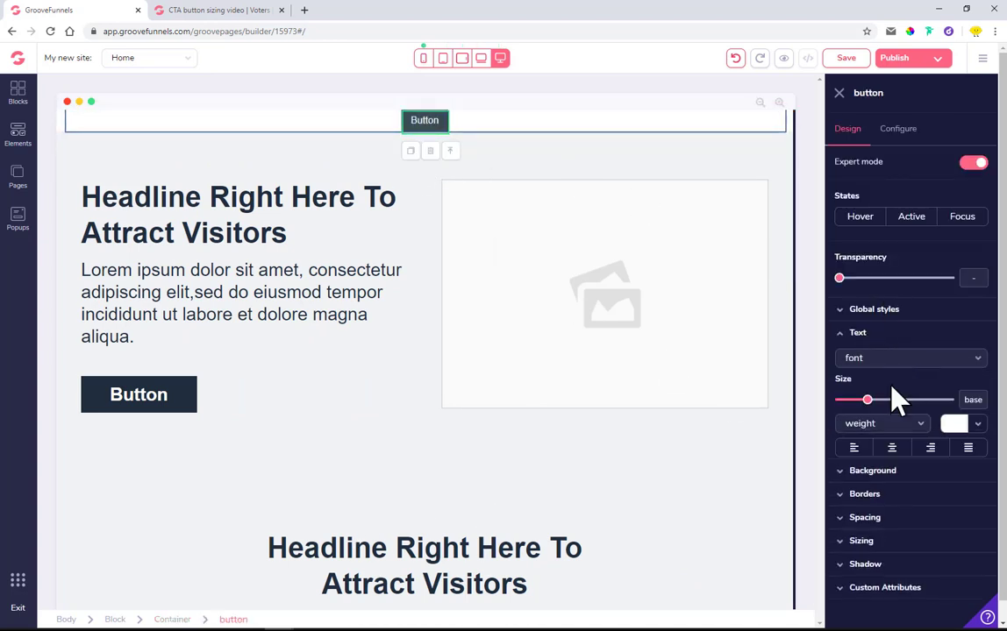
pyautogui.click(891, 447)
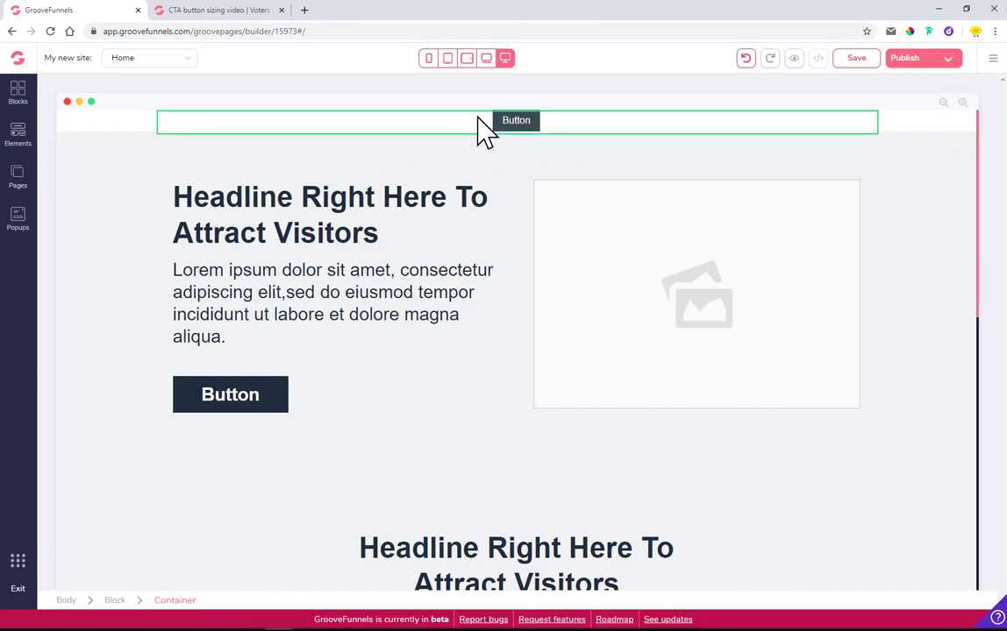
pyautogui.click(516, 121)
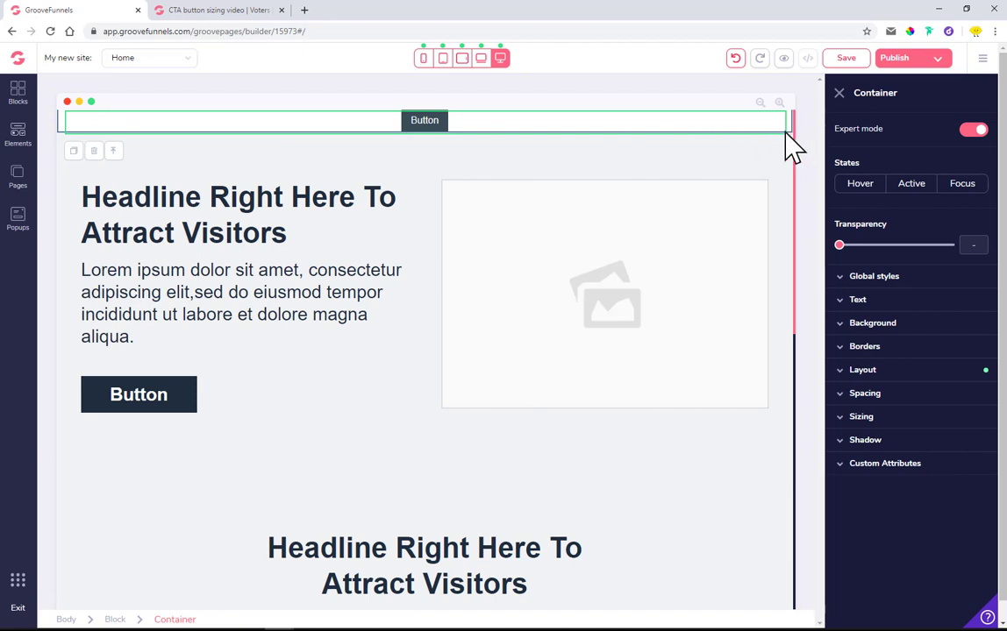
pyautogui.moveTo(926, 259)
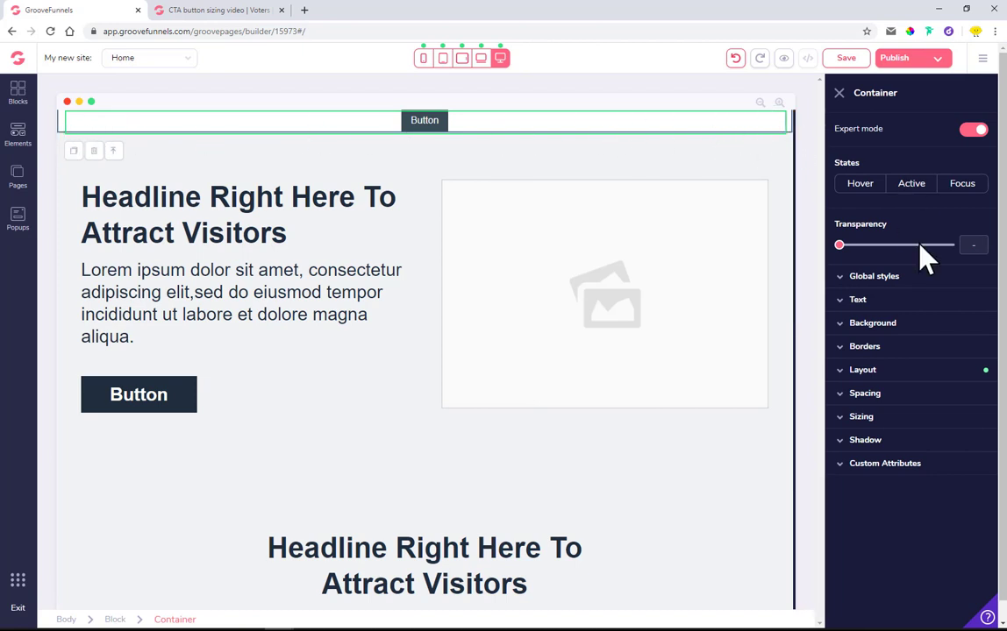
# Step: Set the top container's button Width to full in its Sizing settings
pyautogui.click(424, 119)
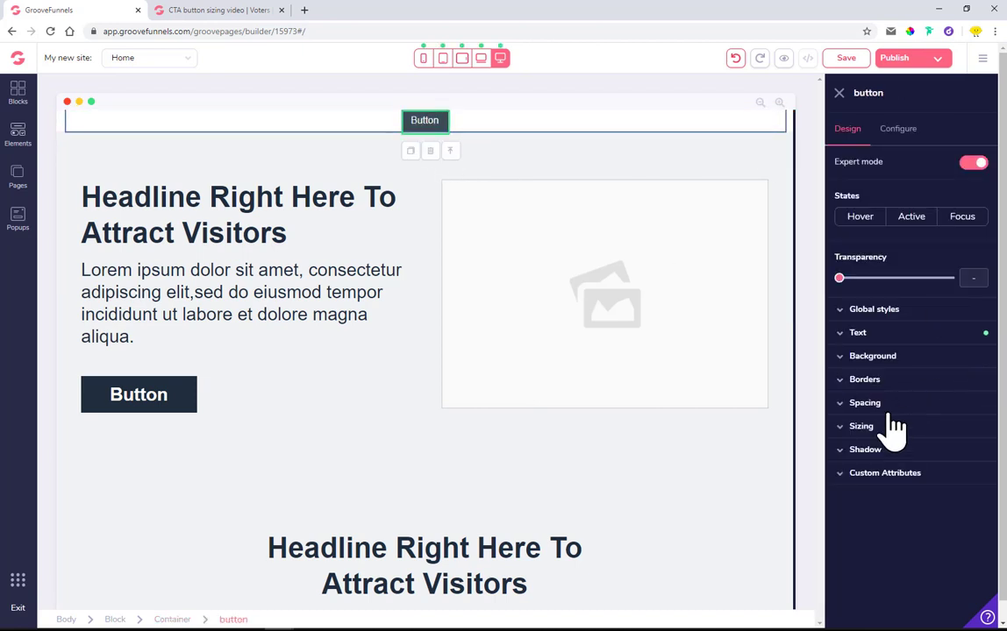
pyautogui.click(861, 426)
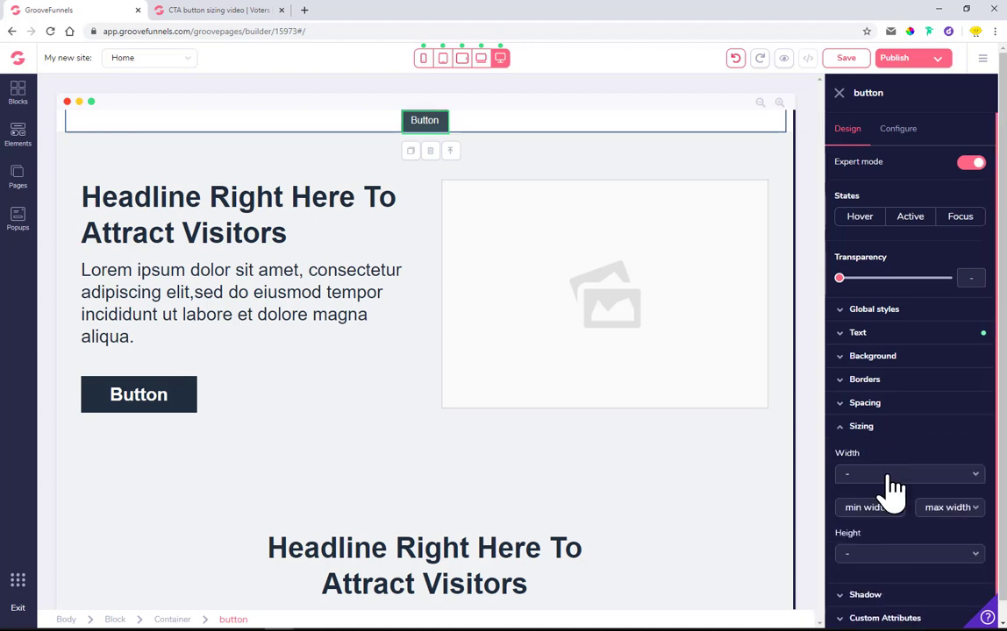
pyautogui.click(908, 474)
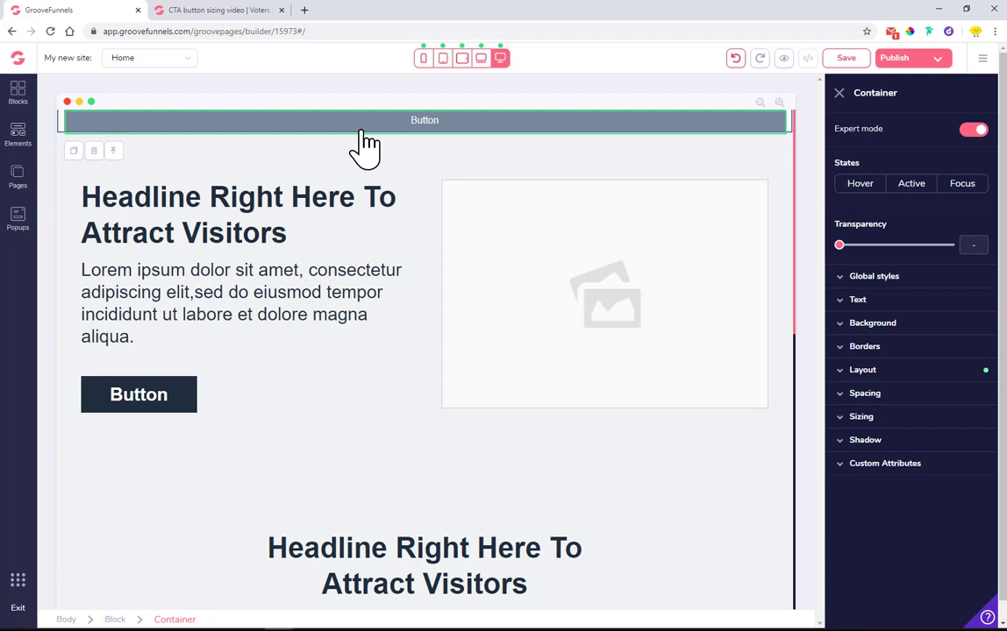
pyautogui.moveTo(526, 162)
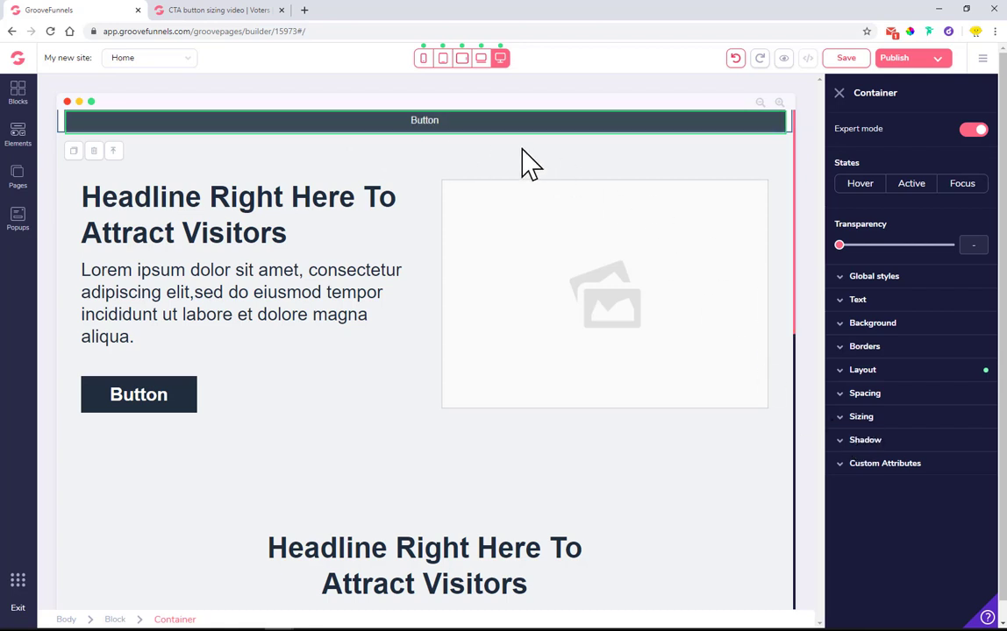
pyautogui.moveTo(252, 456)
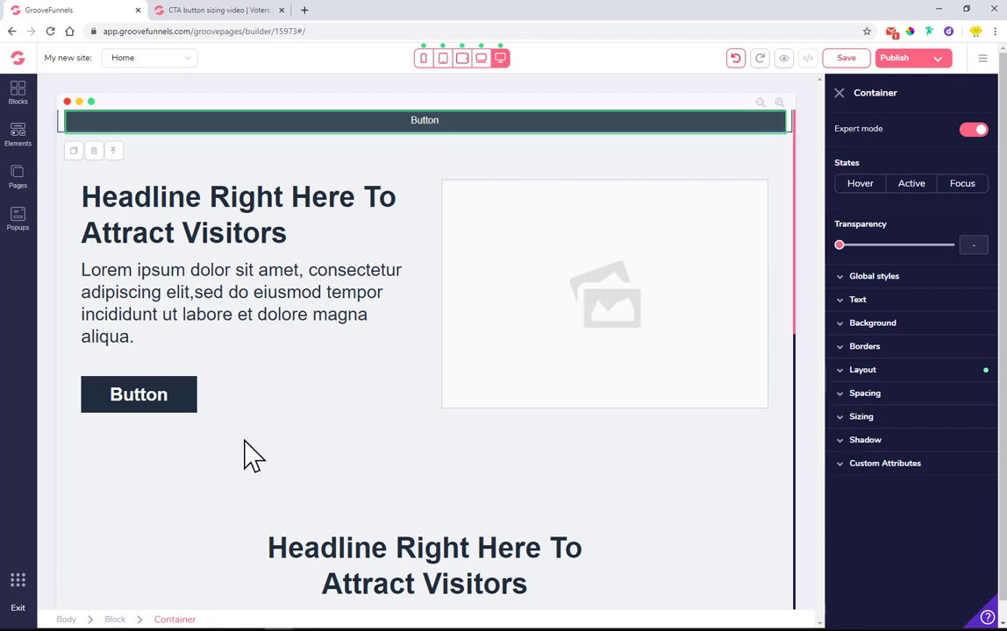
# Step: Set the top container's Width to full and the top-bar button's Width to full
pyautogui.click(862, 417)
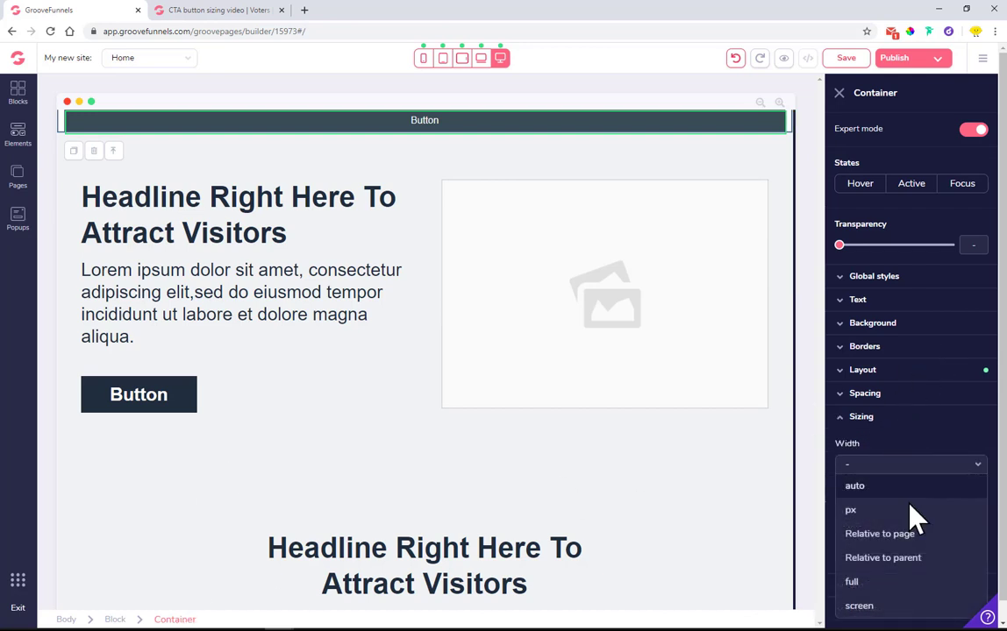
pyautogui.click(852, 582)
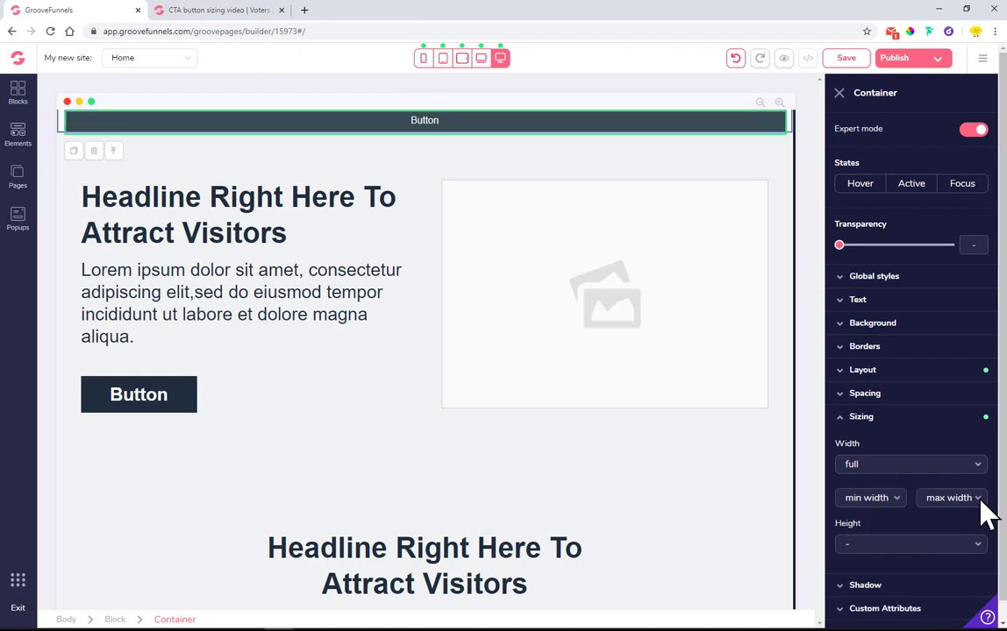
pyautogui.click(951, 498)
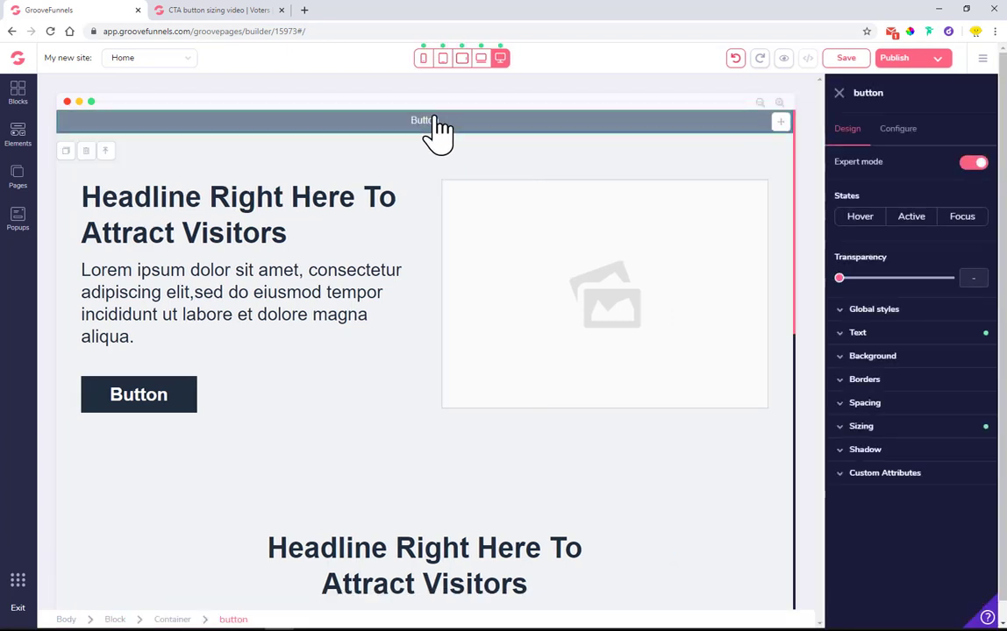
pyautogui.click(861, 426)
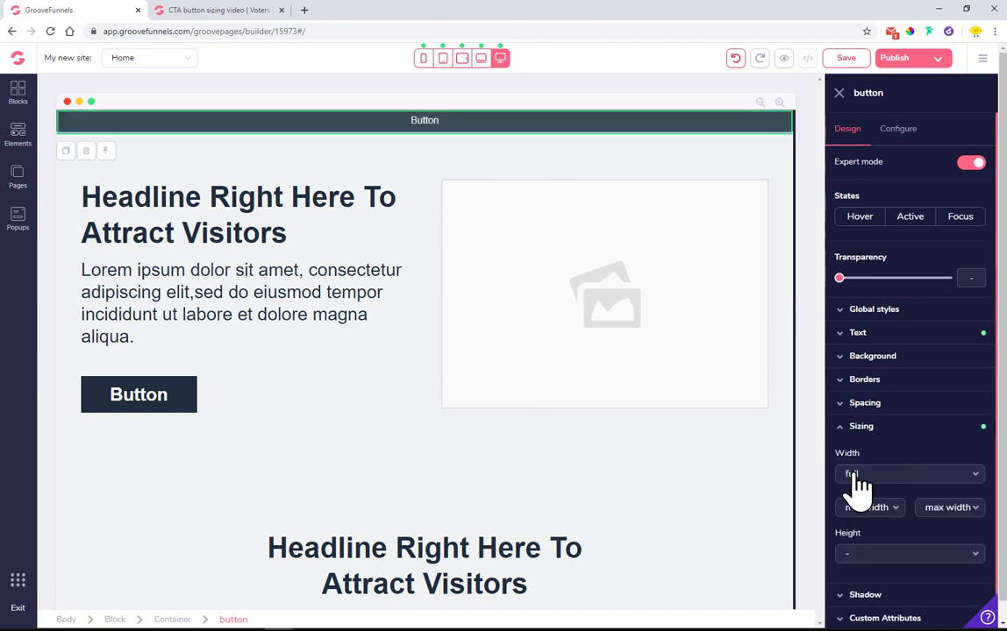
pyautogui.moveTo(512, 126)
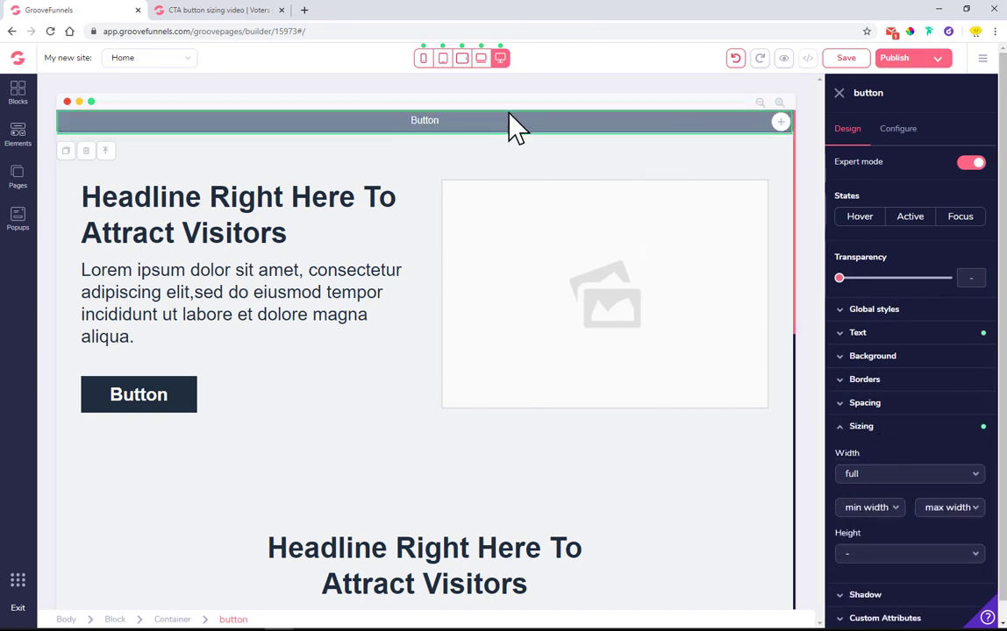
pyautogui.moveTo(656, 137)
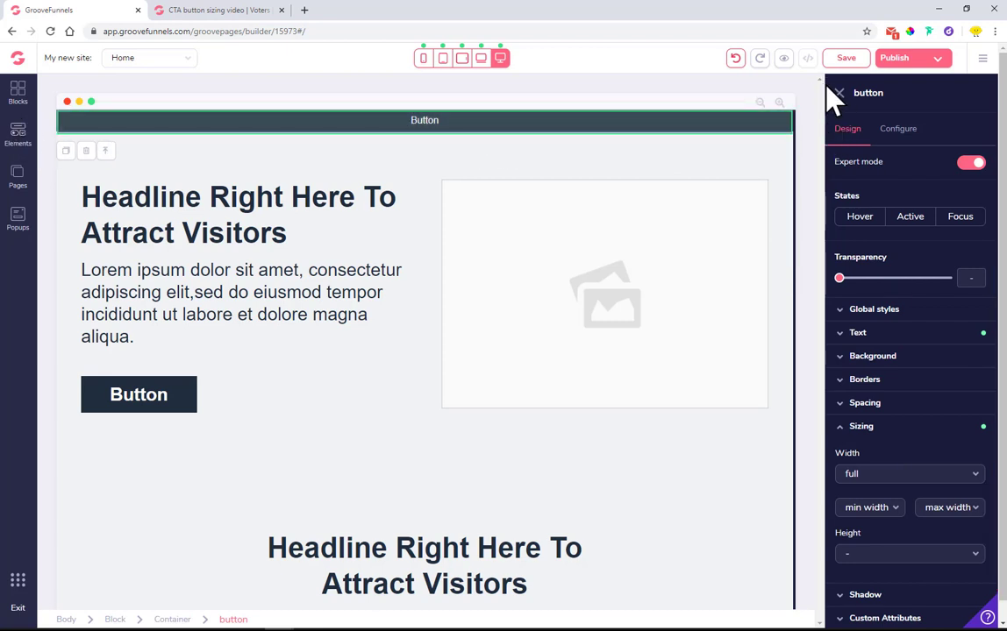
# Step: Preview the full-width top bar on tablet, mobile and desktop, then select its container
pyautogui.click(837, 93)
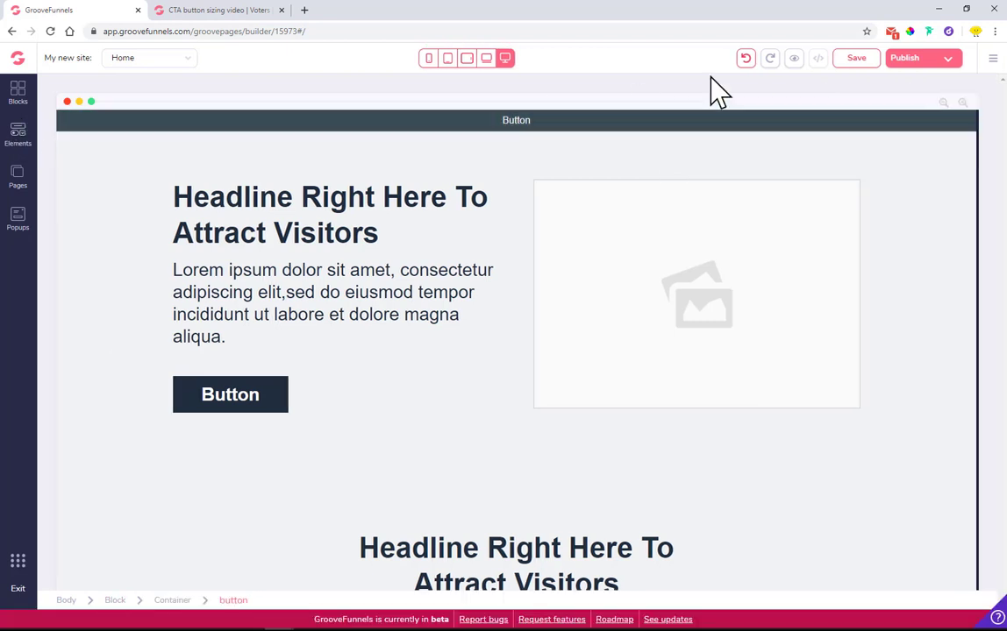
pyautogui.click(466, 58)
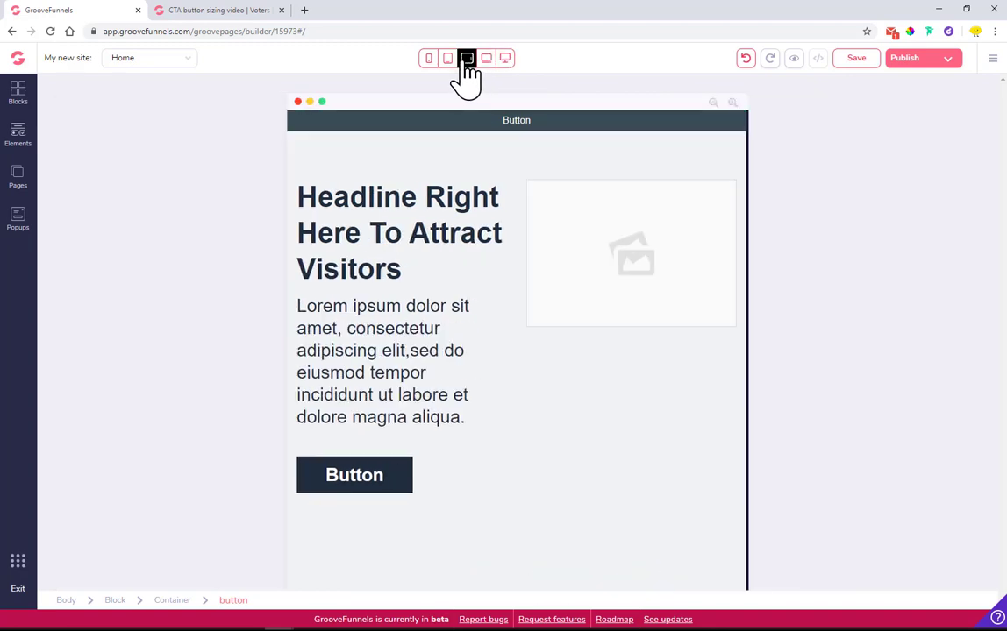
pyautogui.click(428, 58)
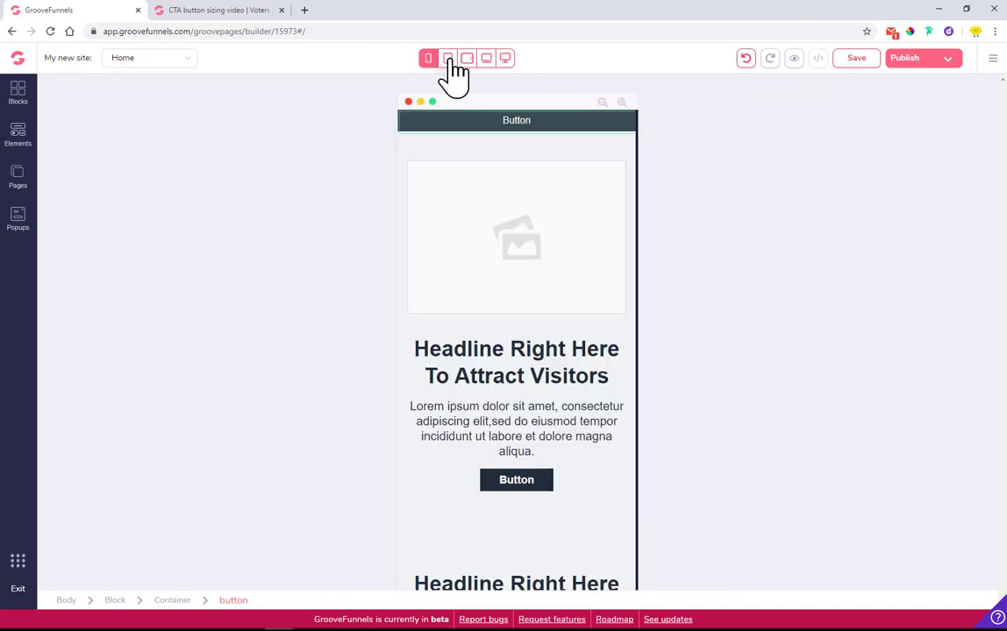
pyautogui.click(505, 58)
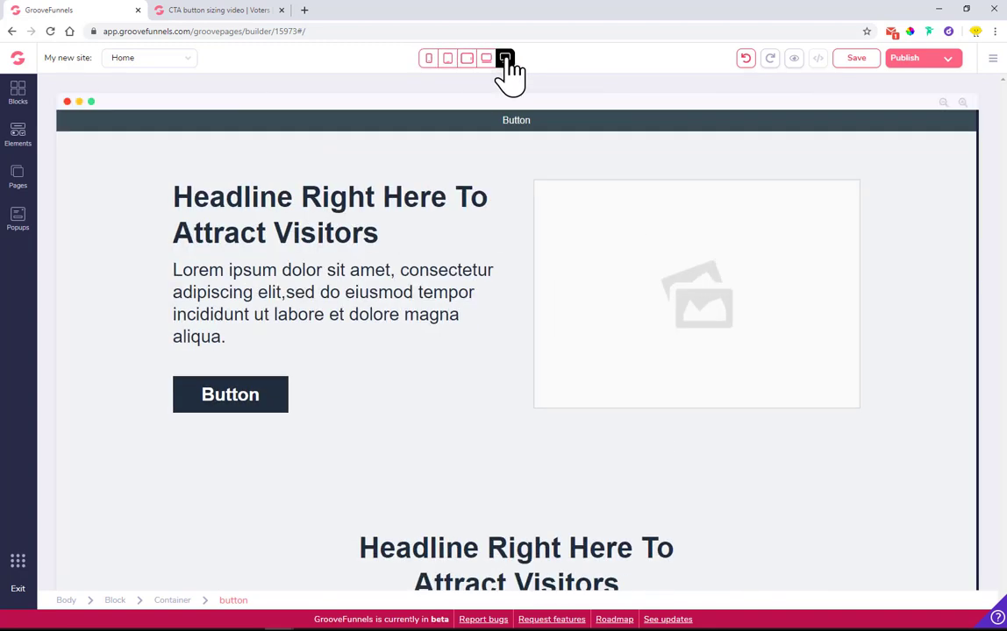
pyautogui.click(505, 58)
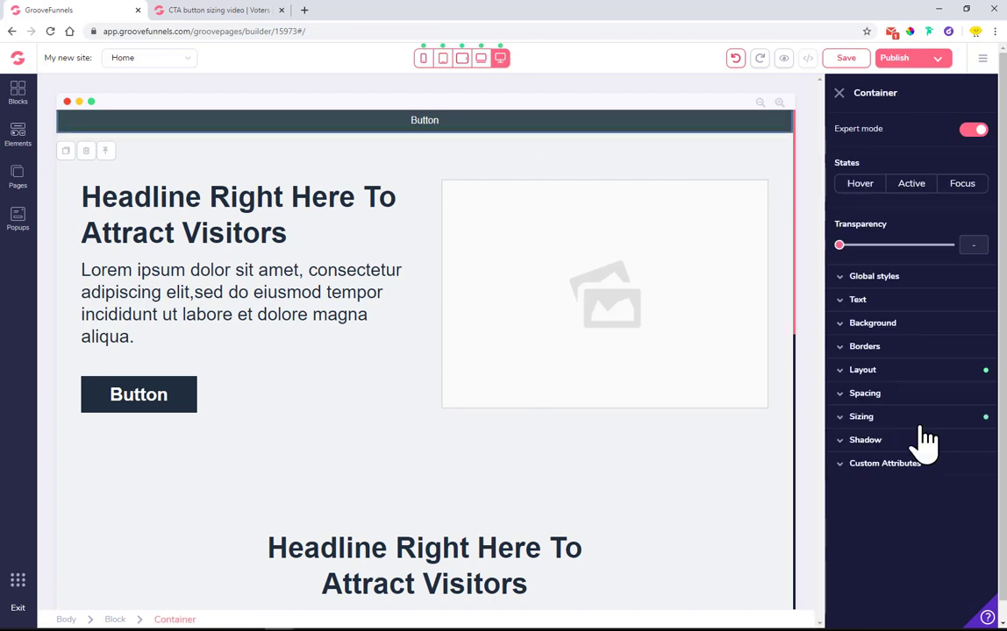
# Step: Review the top container's Sizing settings for width and maximum width
pyautogui.click(861, 418)
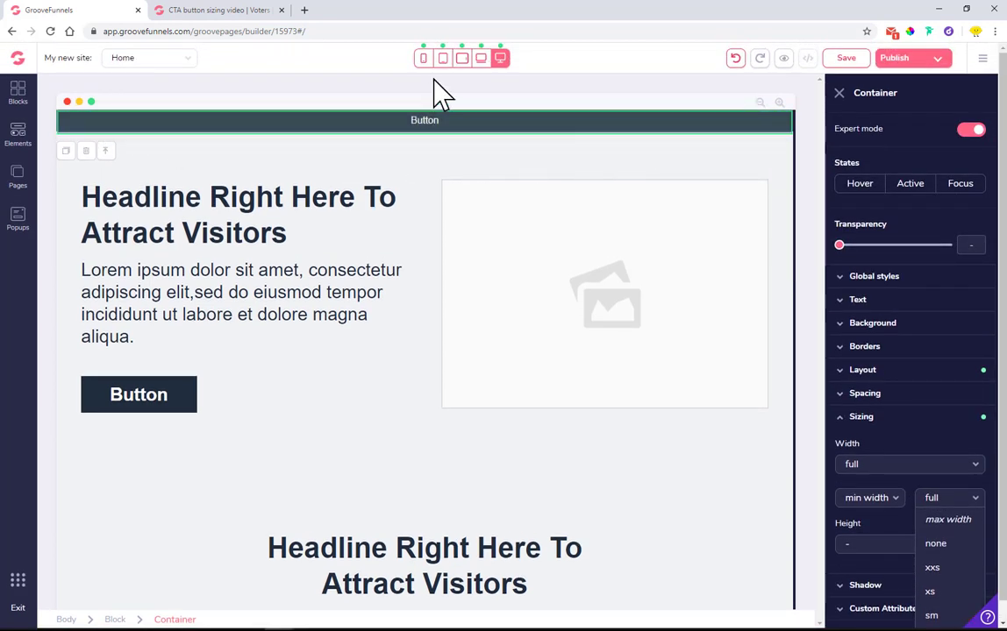
pyautogui.scroll(-3)
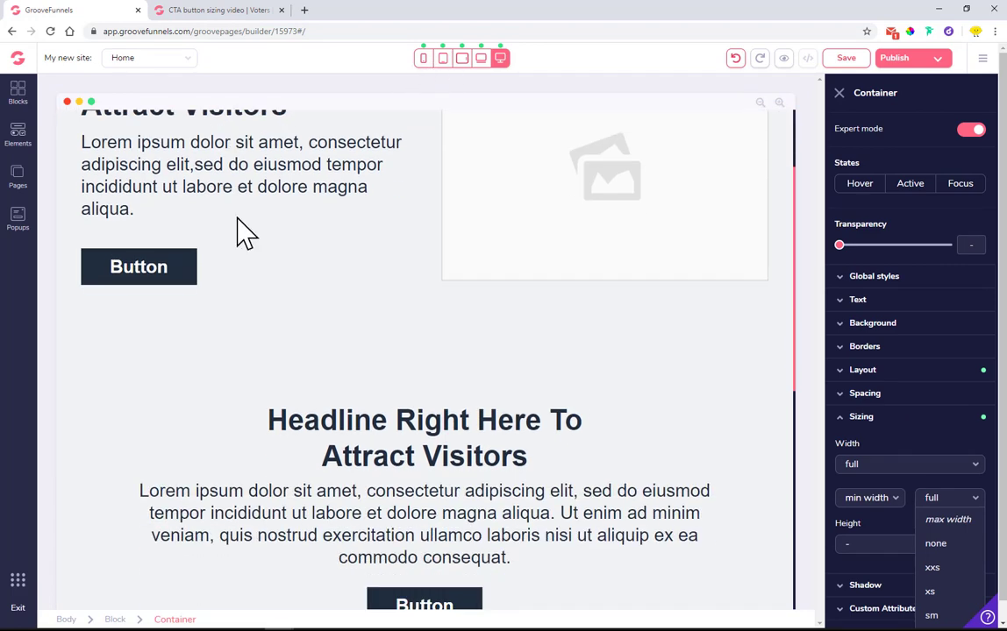
pyautogui.scroll(3)
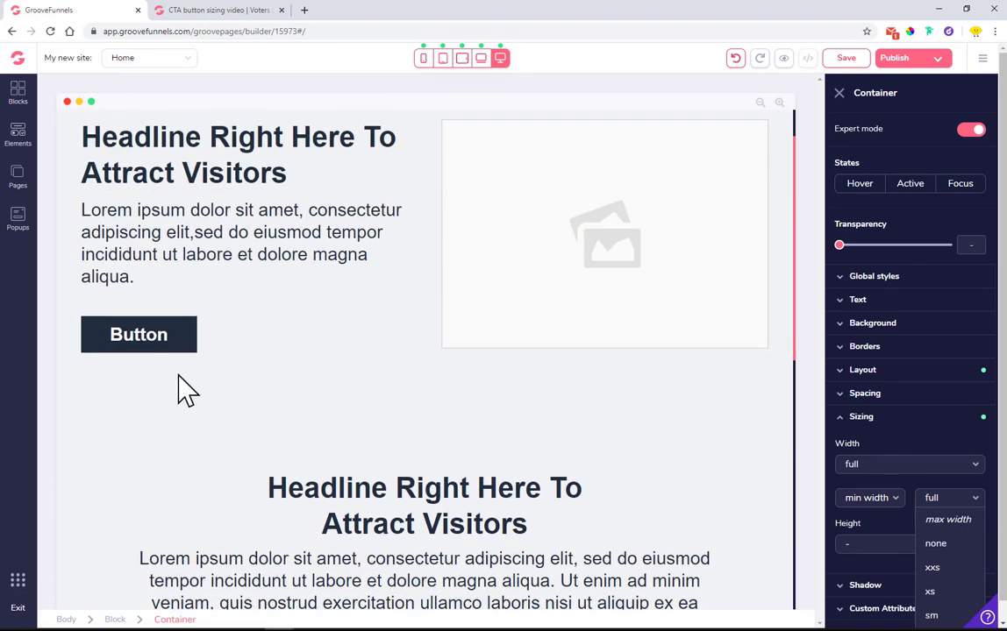
pyautogui.moveTo(326, 312)
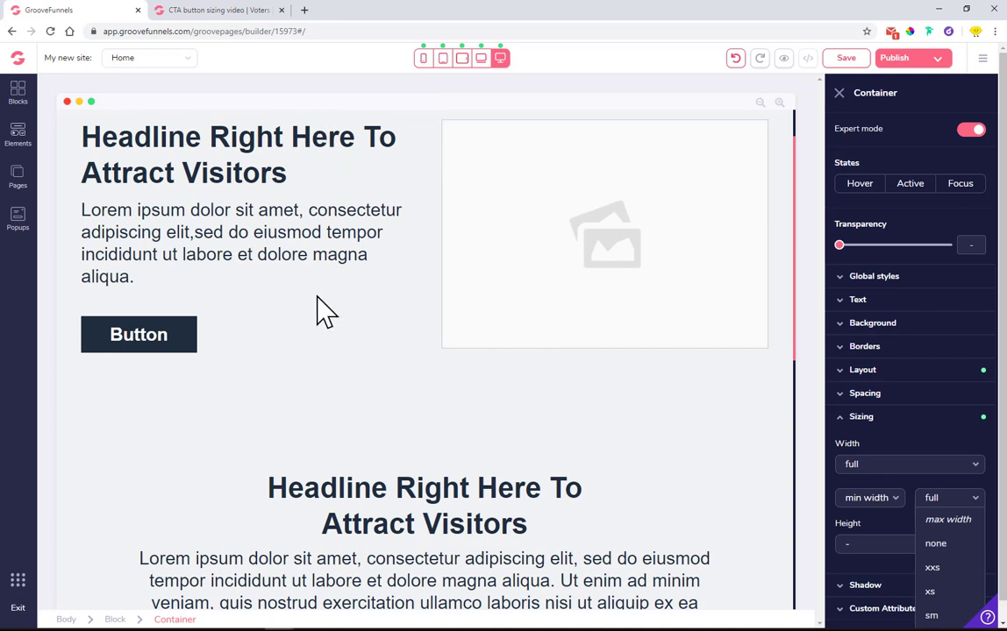
pyautogui.moveTo(274, 344)
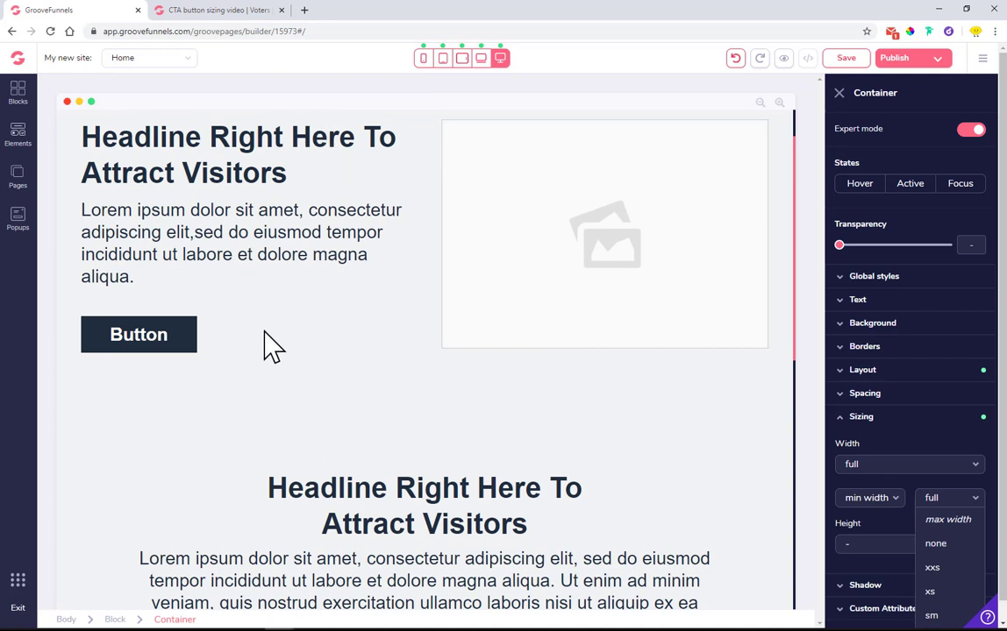
# Step: Set the hero button's Width to full so it spans its text column
pyautogui.click(137, 333)
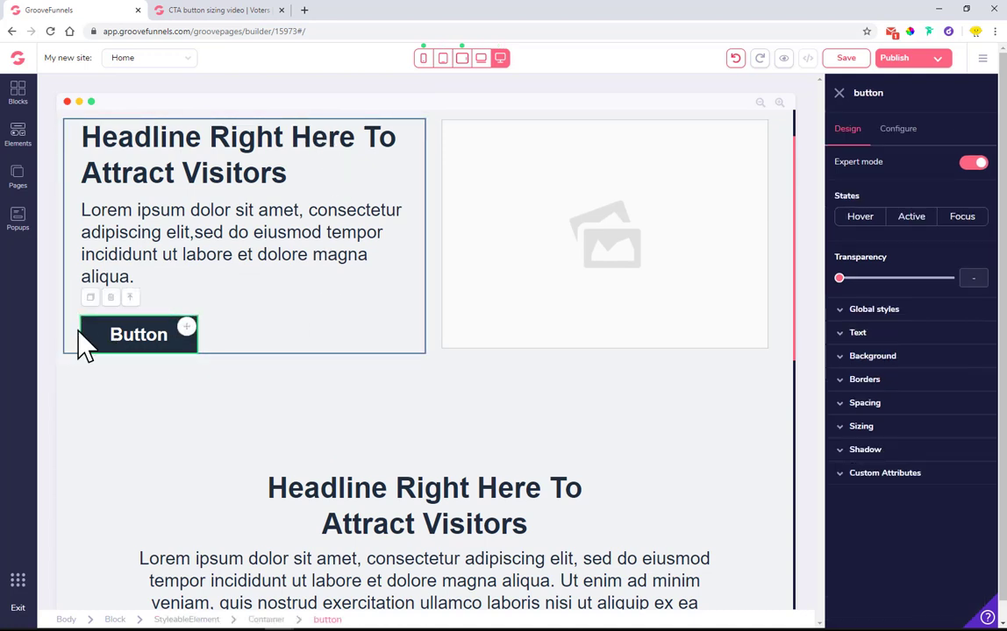
pyautogui.moveTo(359, 343)
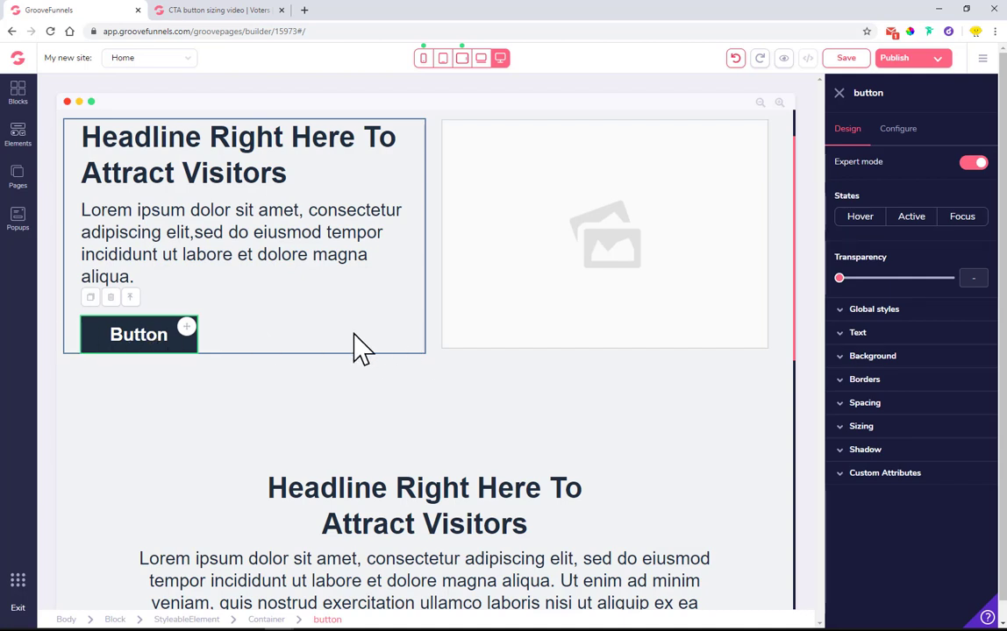
pyautogui.moveTo(116, 337)
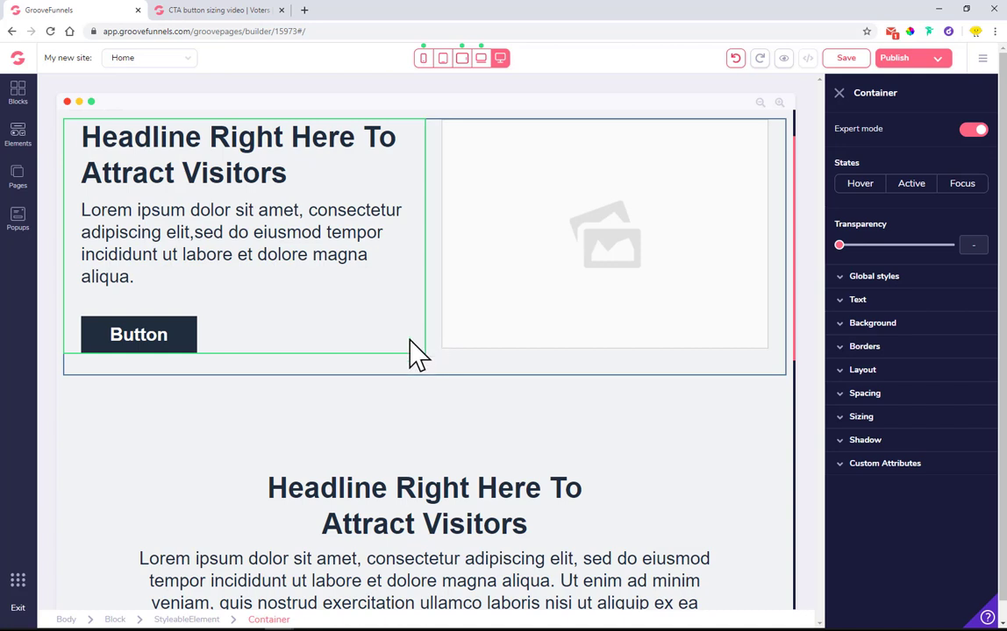
pyautogui.moveTo(430, 342)
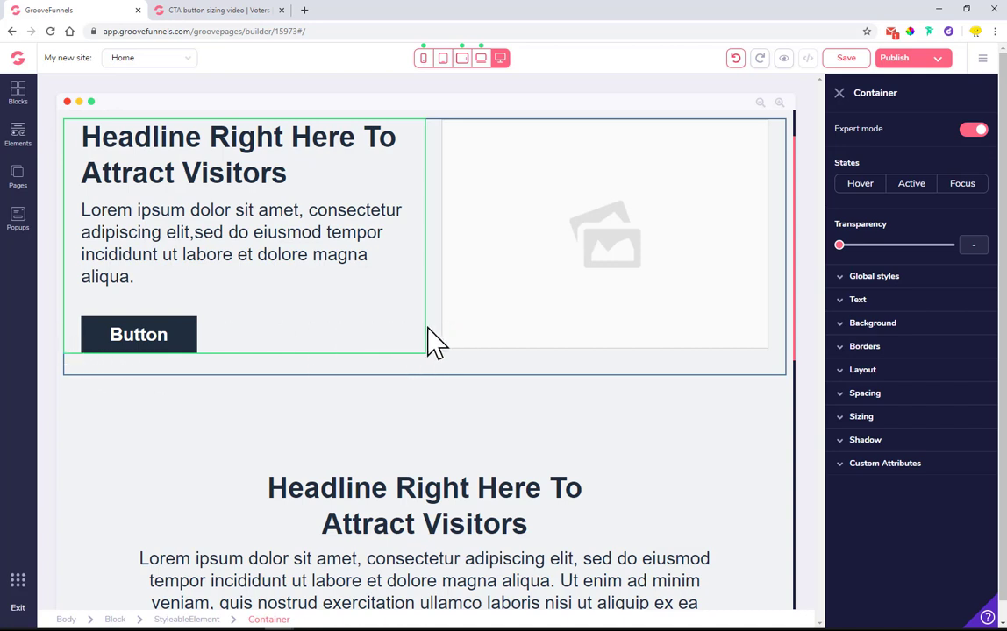
pyautogui.click(137, 334)
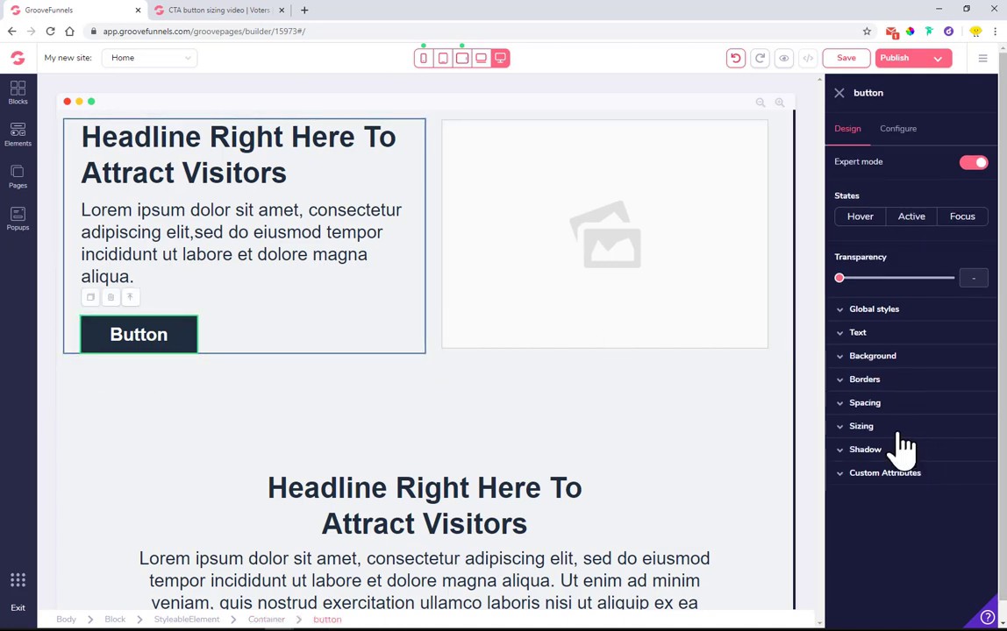
pyautogui.click(861, 427)
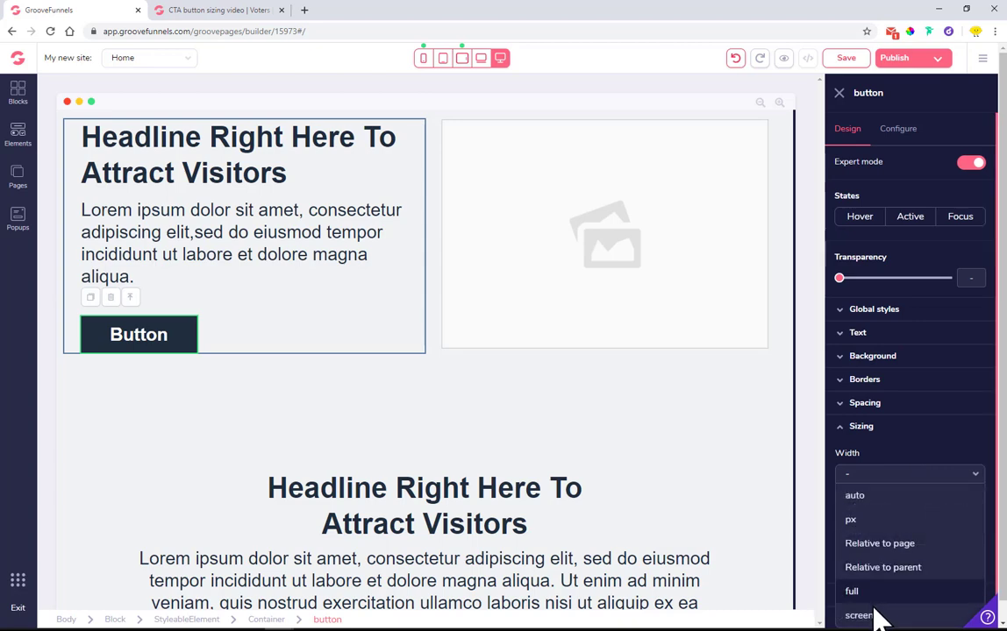
pyautogui.click(852, 591)
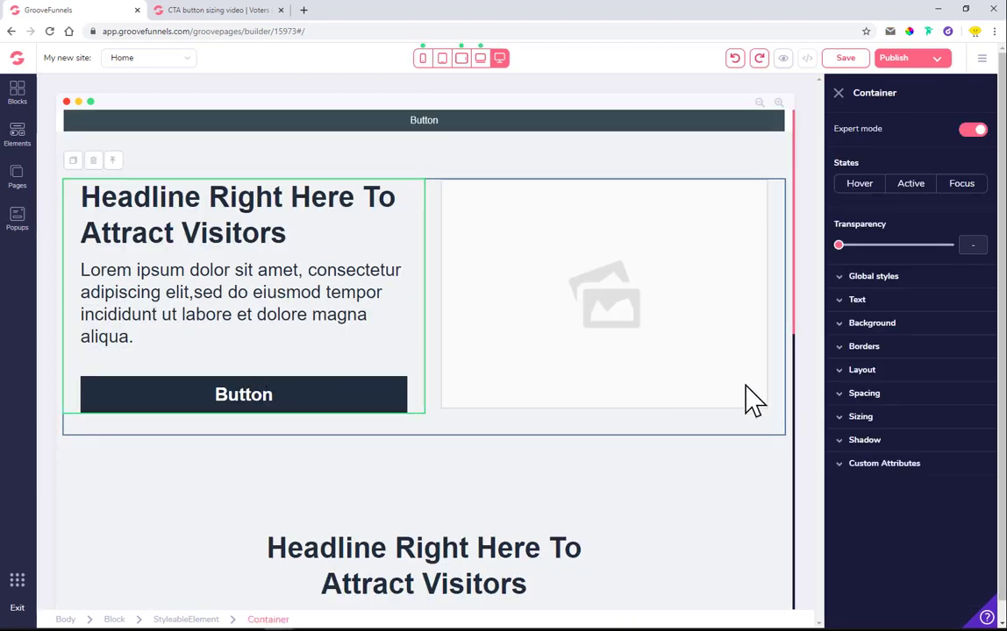
# Step: Show the hero column container's Spacing settings to clear its side padding
pyautogui.click(863, 393)
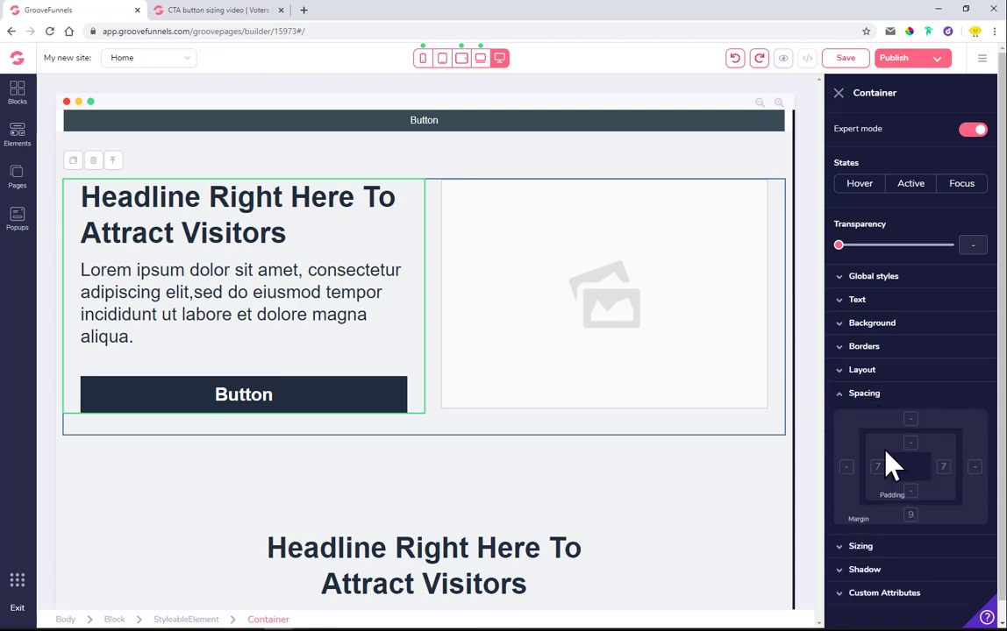
pyautogui.moveTo(417, 394)
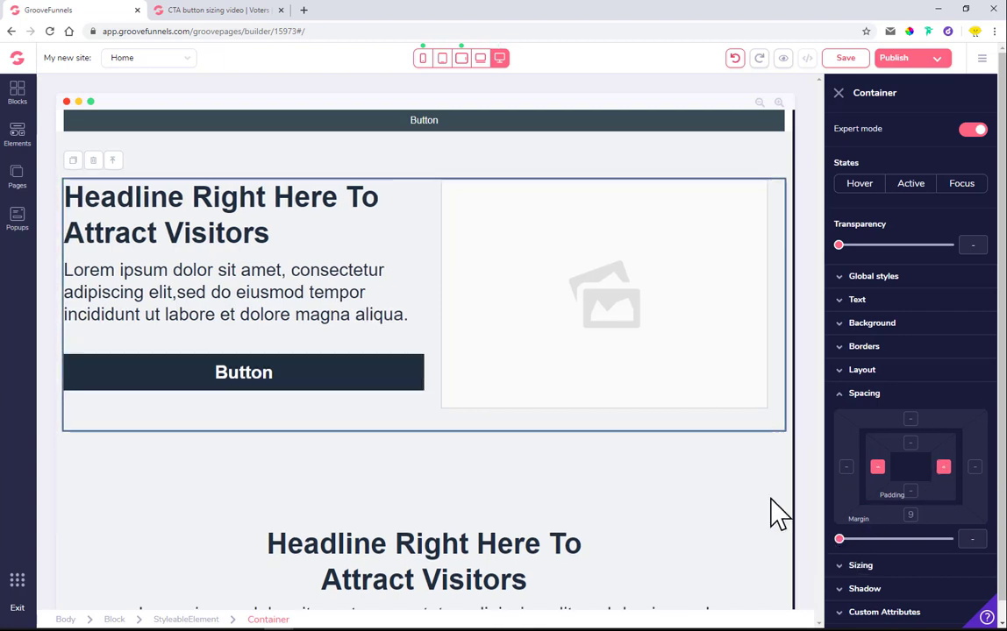
pyautogui.moveTo(481, 174)
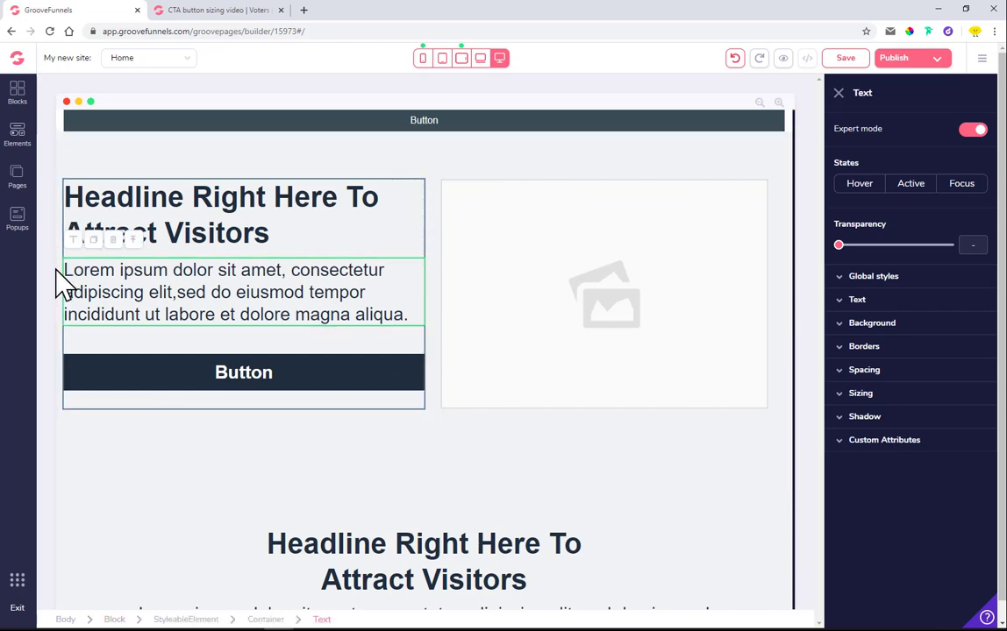
pyautogui.moveTo(435, 324)
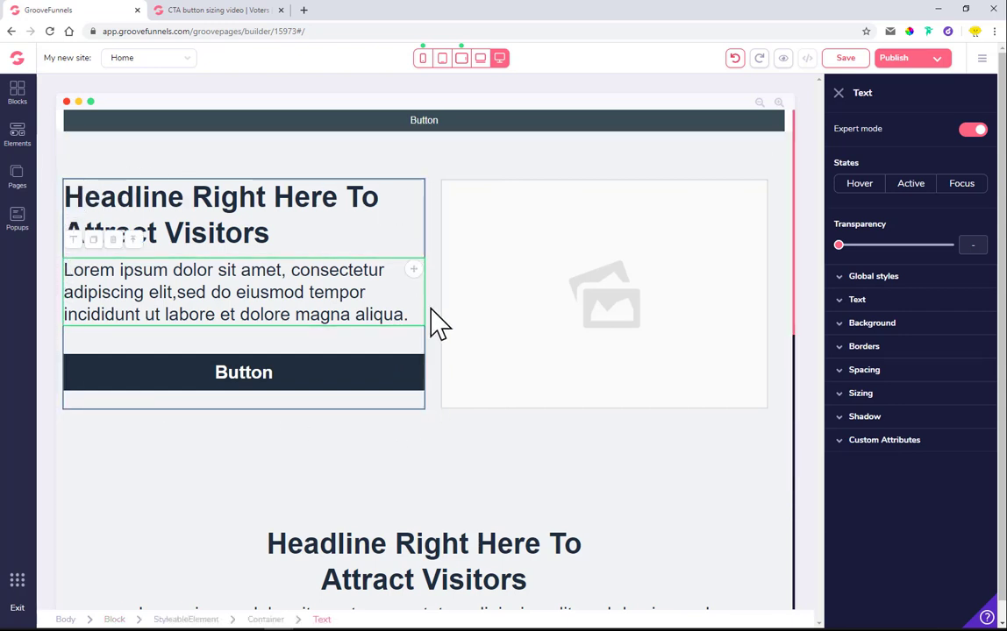
pyautogui.moveTo(418, 382)
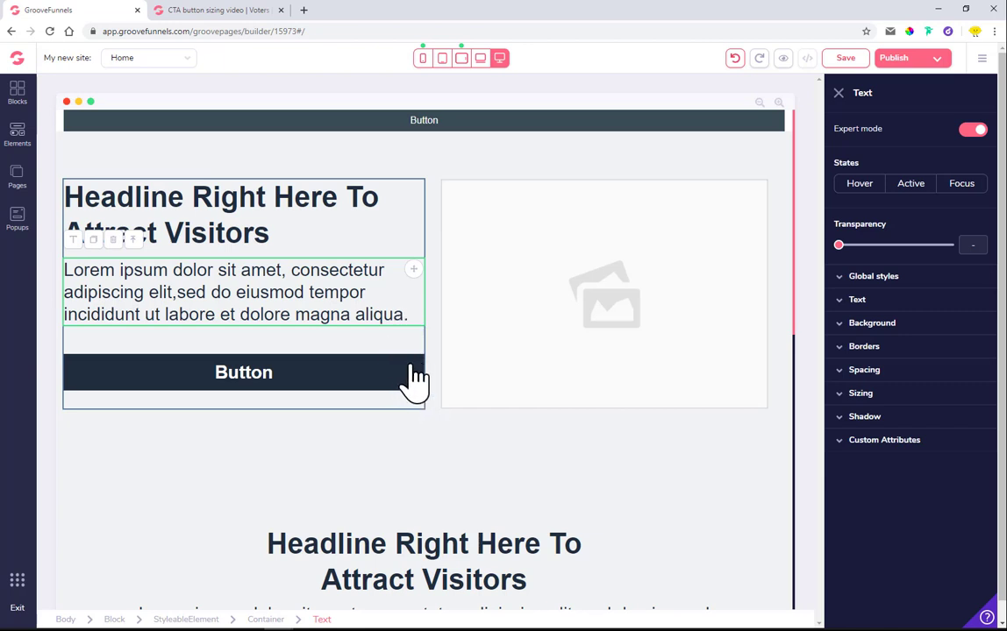
pyautogui.moveTo(414, 389)
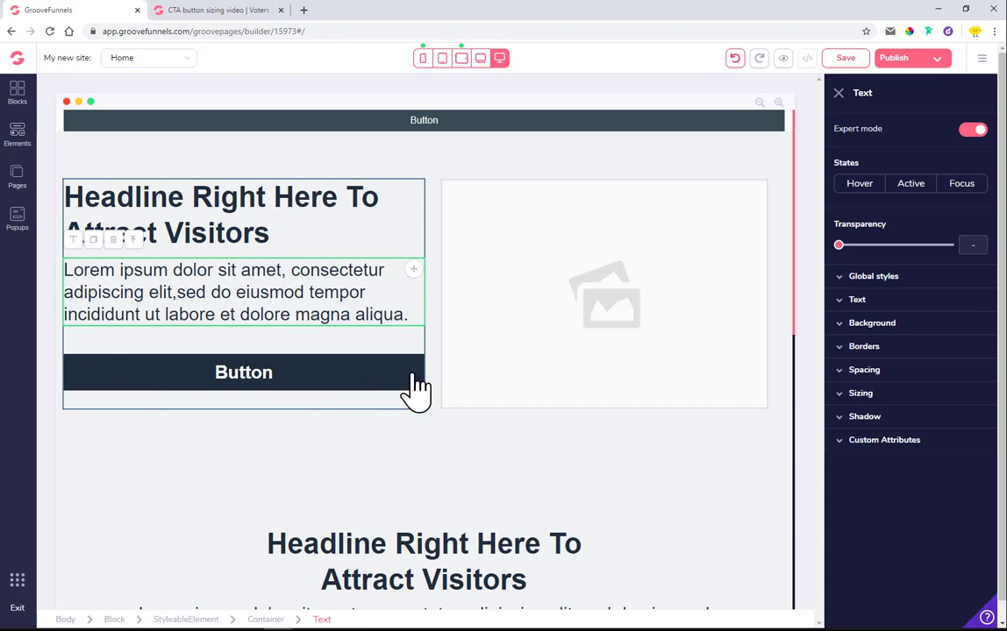
pyautogui.moveTo(377, 386)
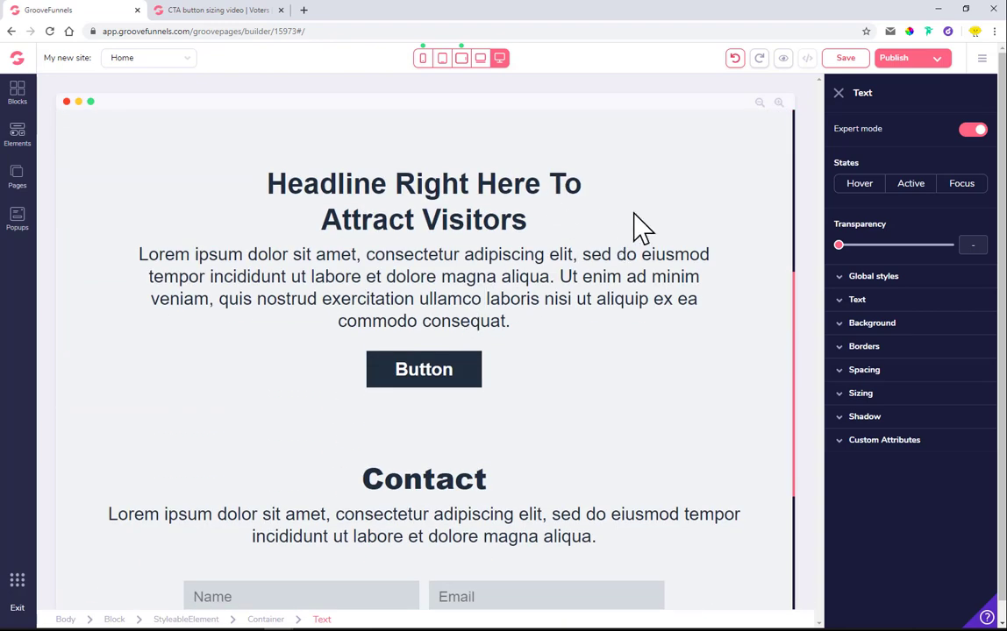
# Step: Select the hero call-to-action Button and set its Width to full
pyautogui.click(368, 386)
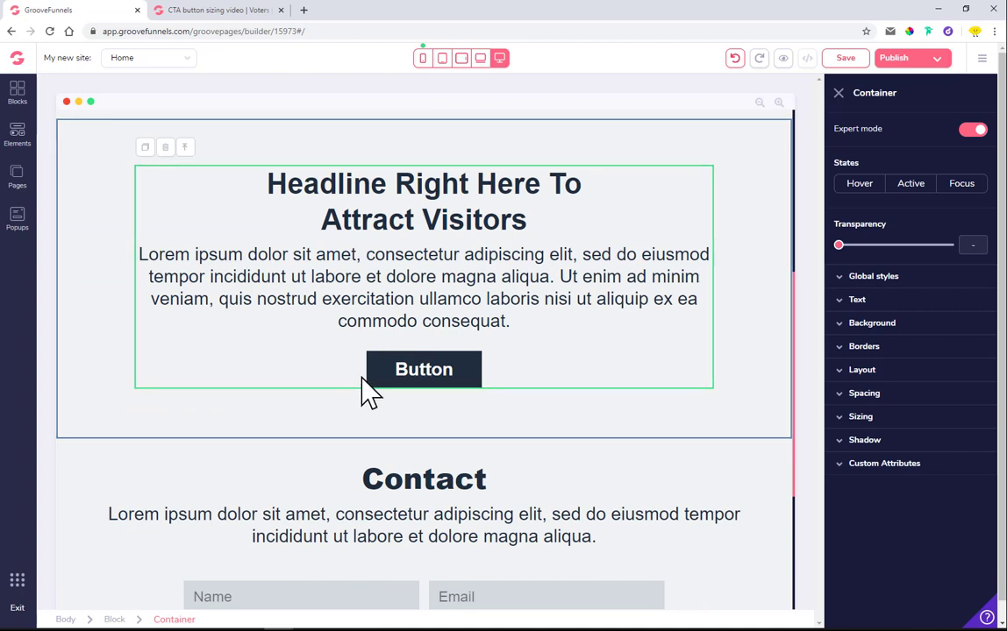
pyautogui.click(424, 369)
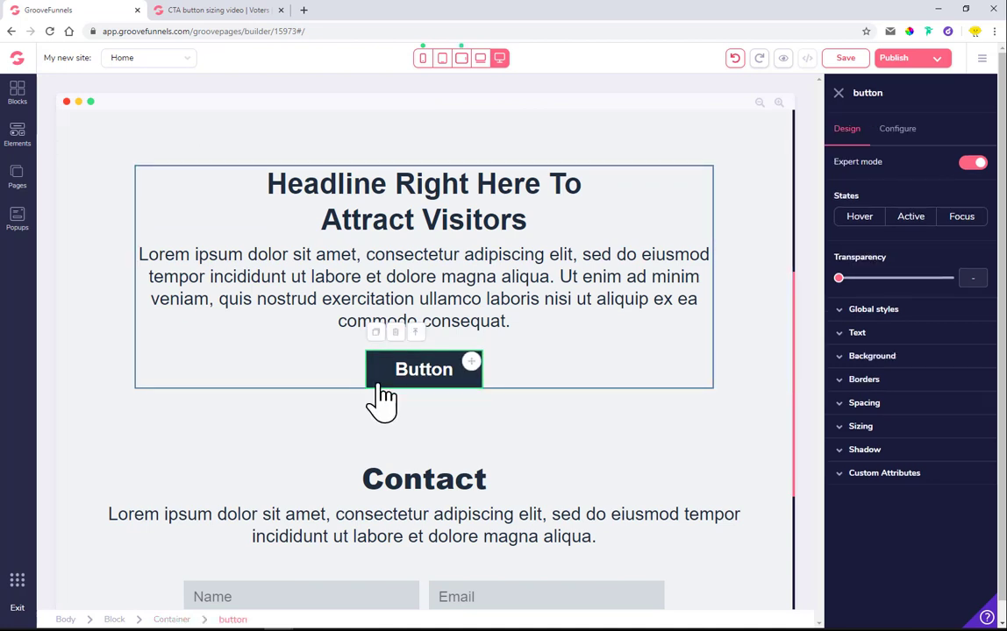
pyautogui.moveTo(140, 377)
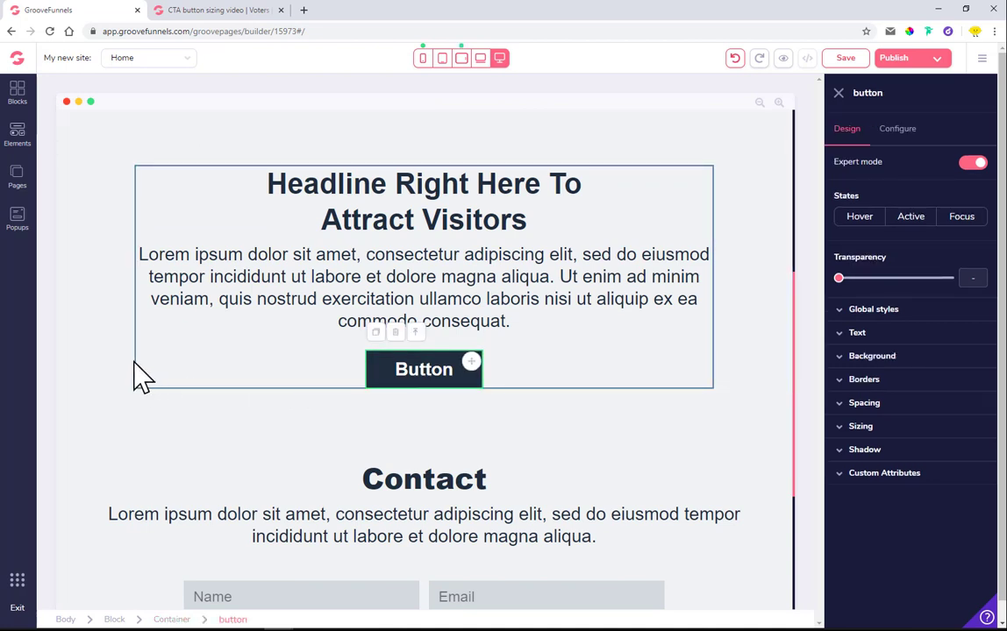
pyautogui.moveTo(720, 371)
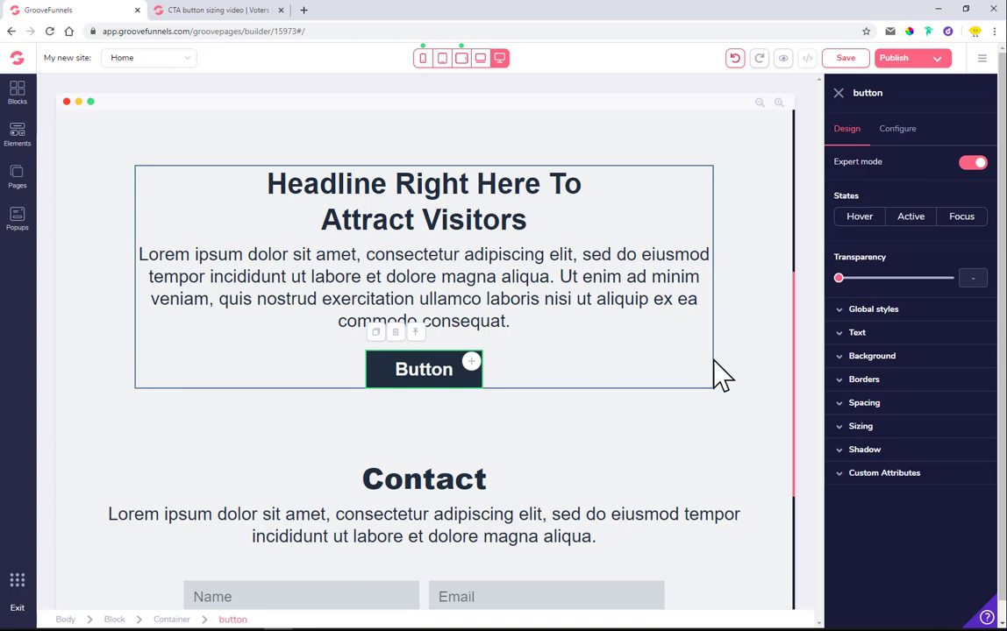
pyautogui.moveTo(141, 369)
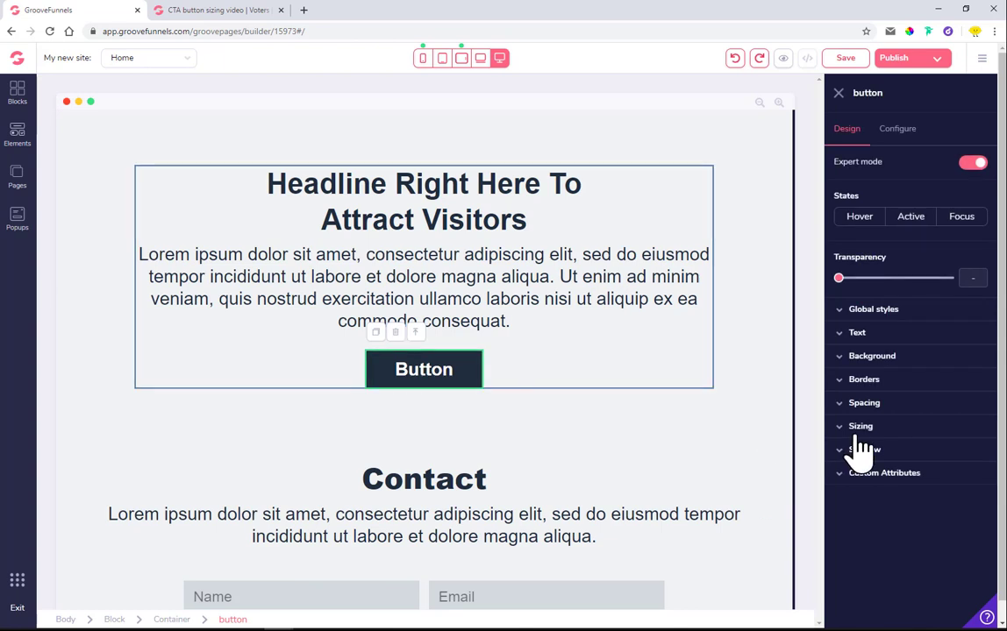
pyautogui.click(859, 426)
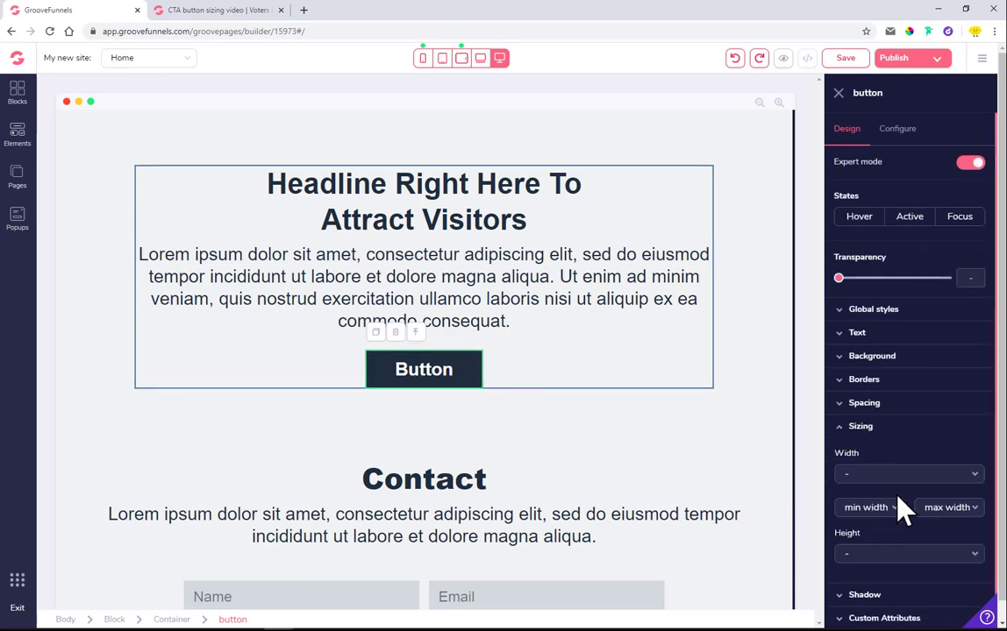
pyautogui.click(909, 474)
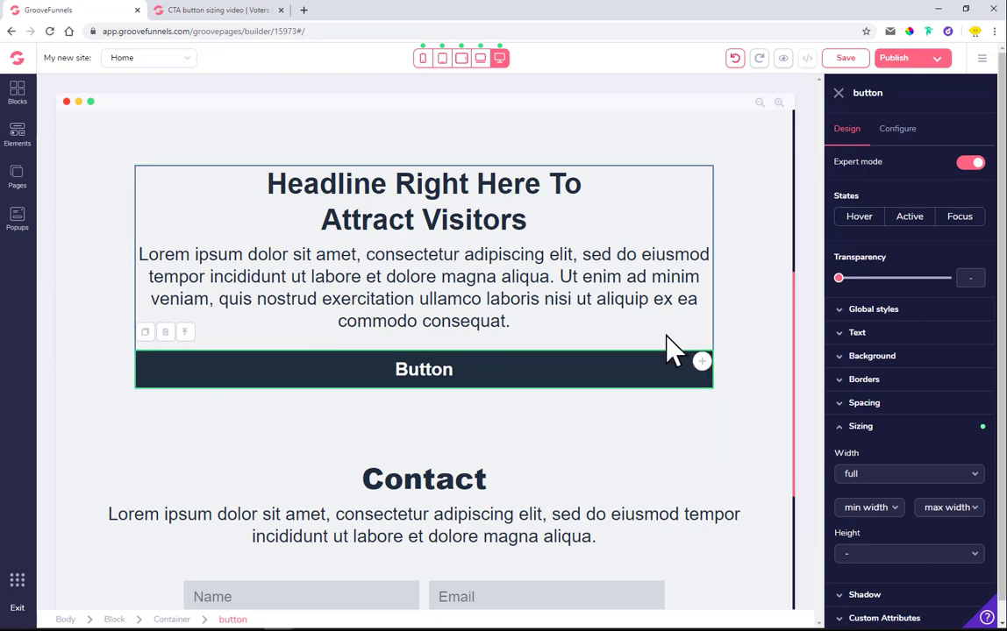
# Step: Set the contact form's Send Message submit button to Width: full in its Sizing settings
pyautogui.scroll(-3)
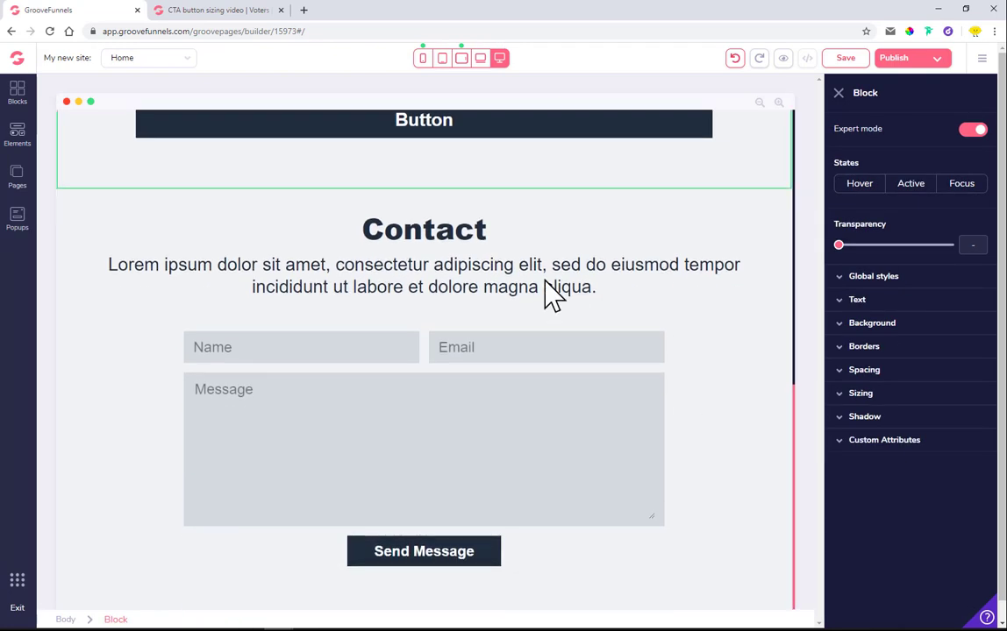
pyautogui.moveTo(302, 561)
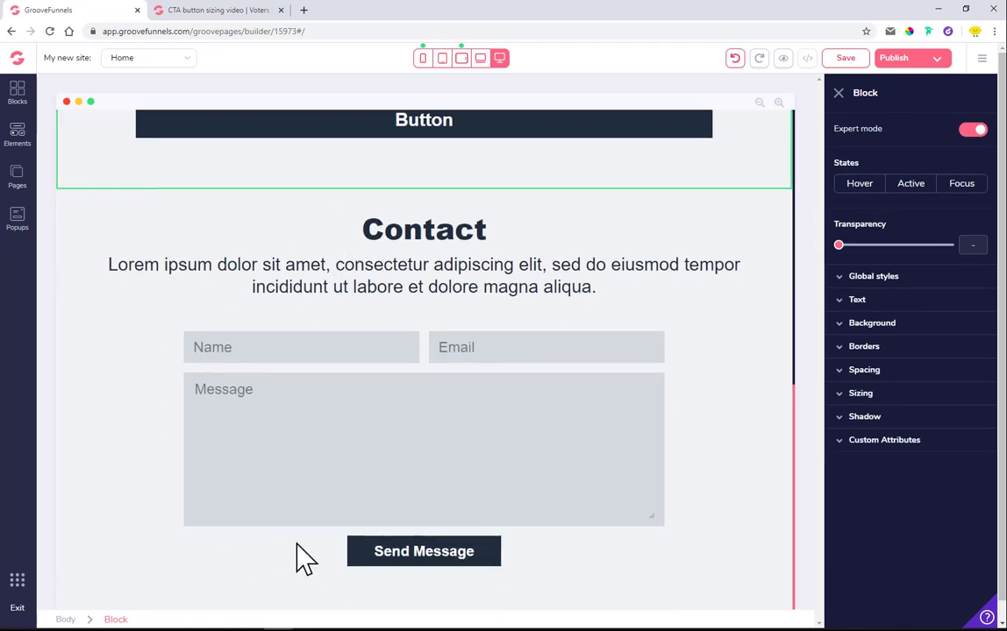
pyautogui.click(424, 447)
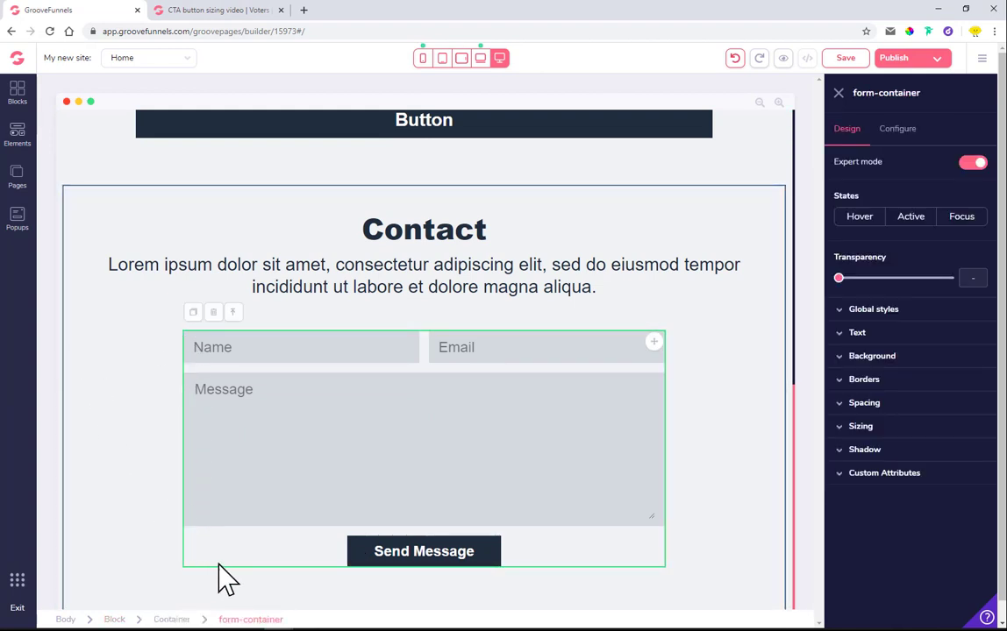
pyautogui.moveTo(474, 611)
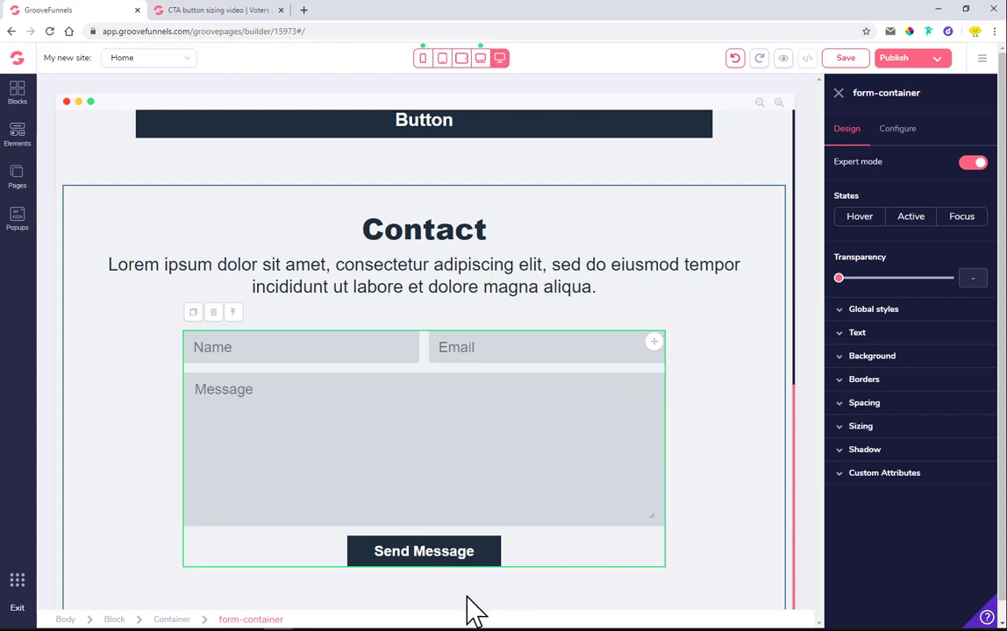
pyautogui.click(425, 551)
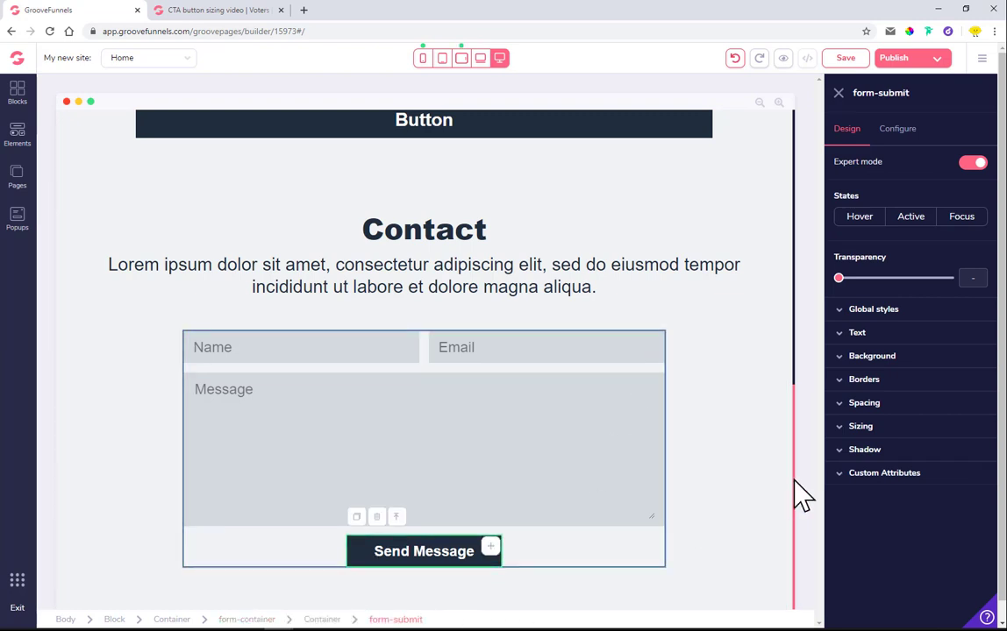
pyautogui.click(859, 426)
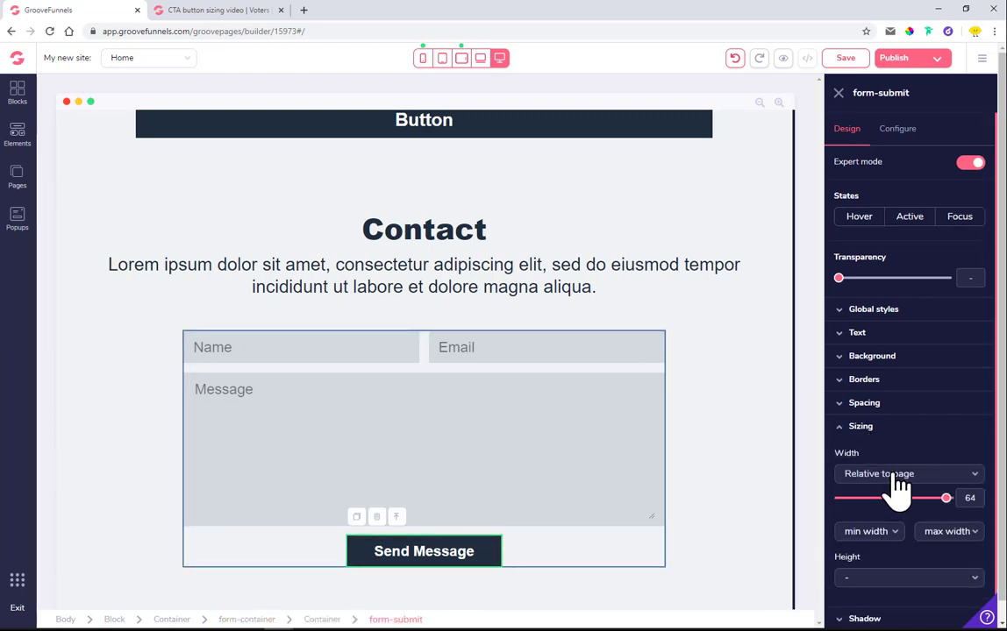
pyautogui.click(903, 474)
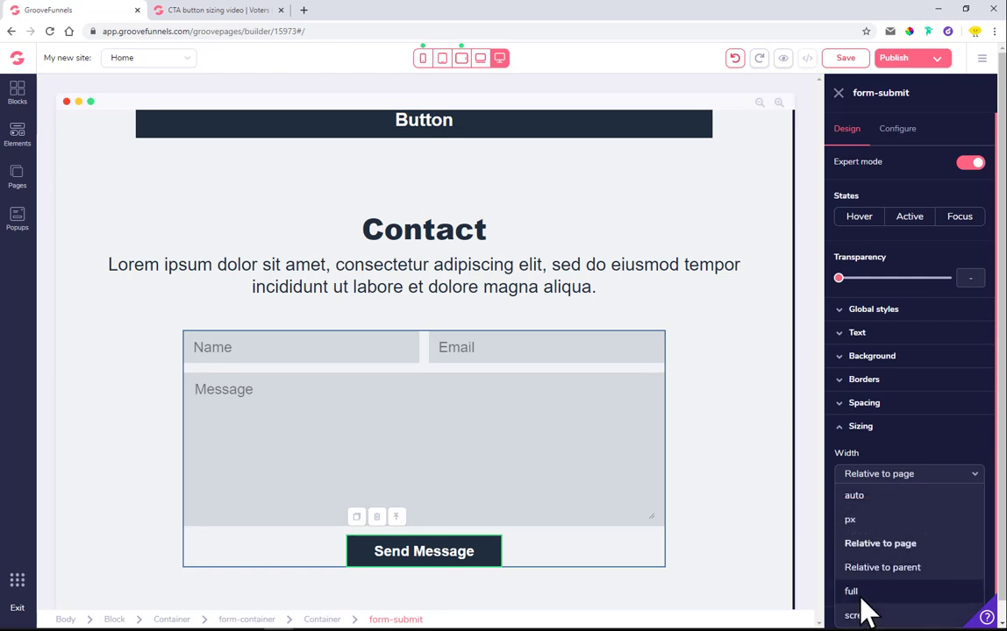
pyautogui.click(425, 550)
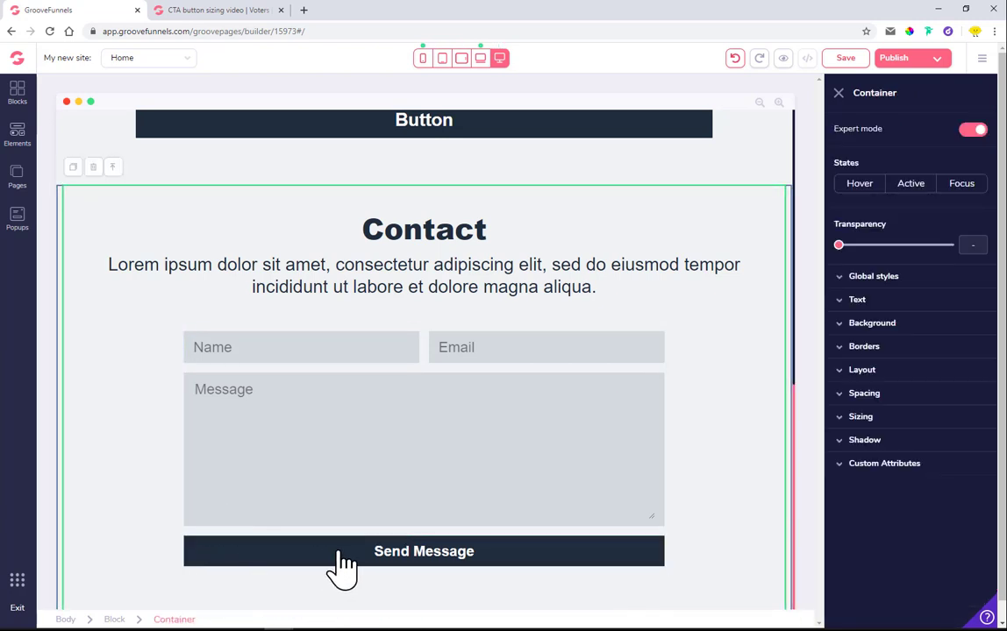
pyautogui.moveTo(196, 575)
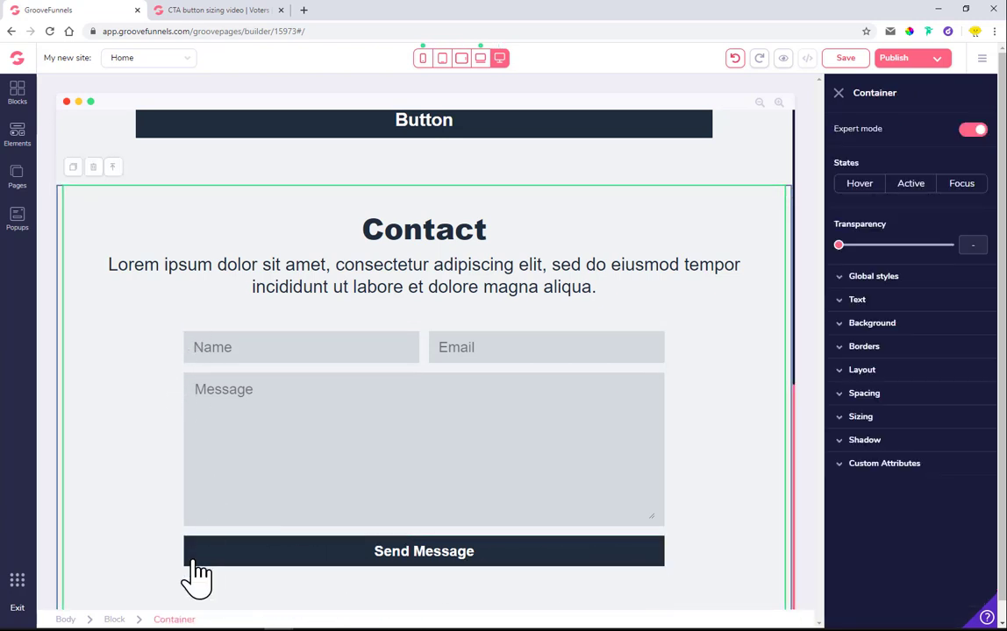
pyautogui.scroll(-3)
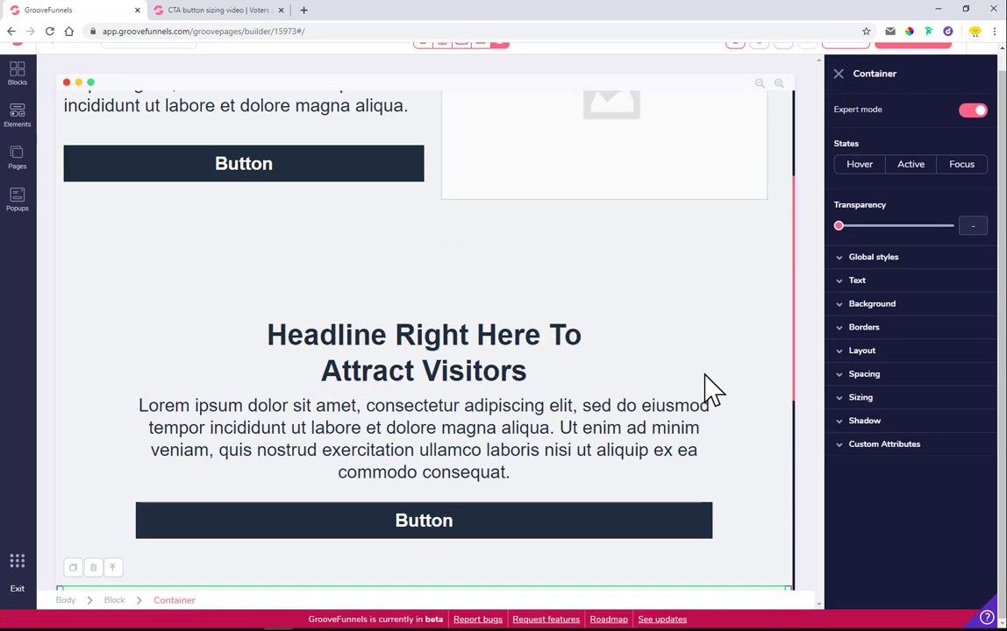
pyautogui.scroll(3)
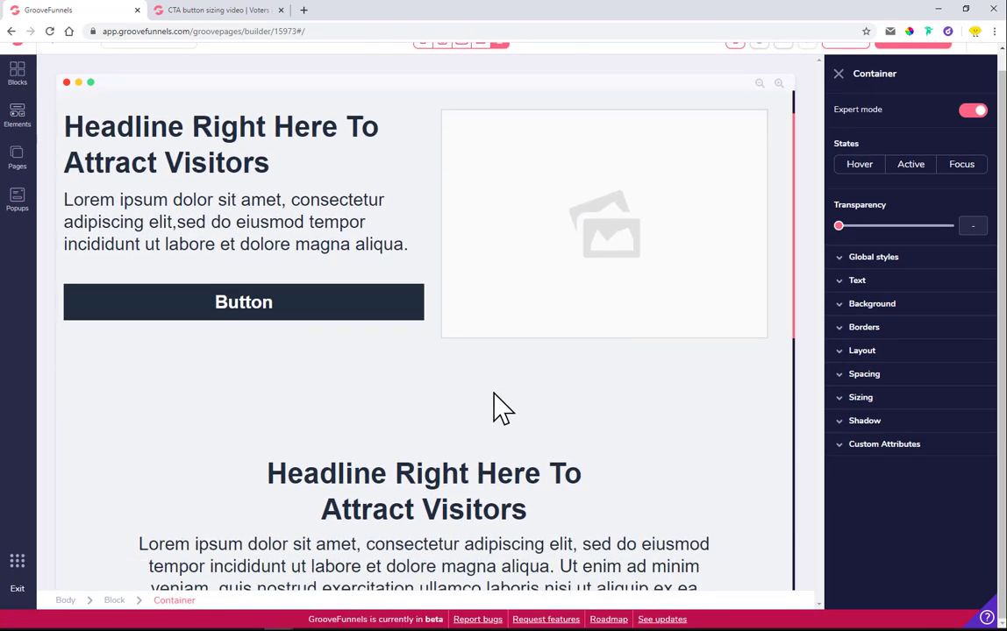
pyautogui.scroll(-3)
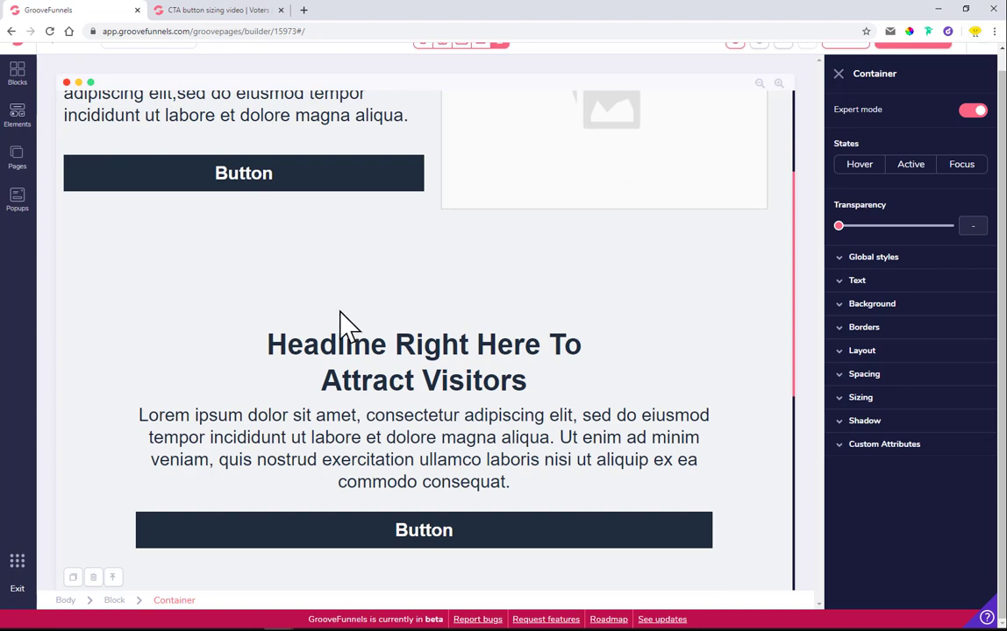
pyautogui.scroll(-3)
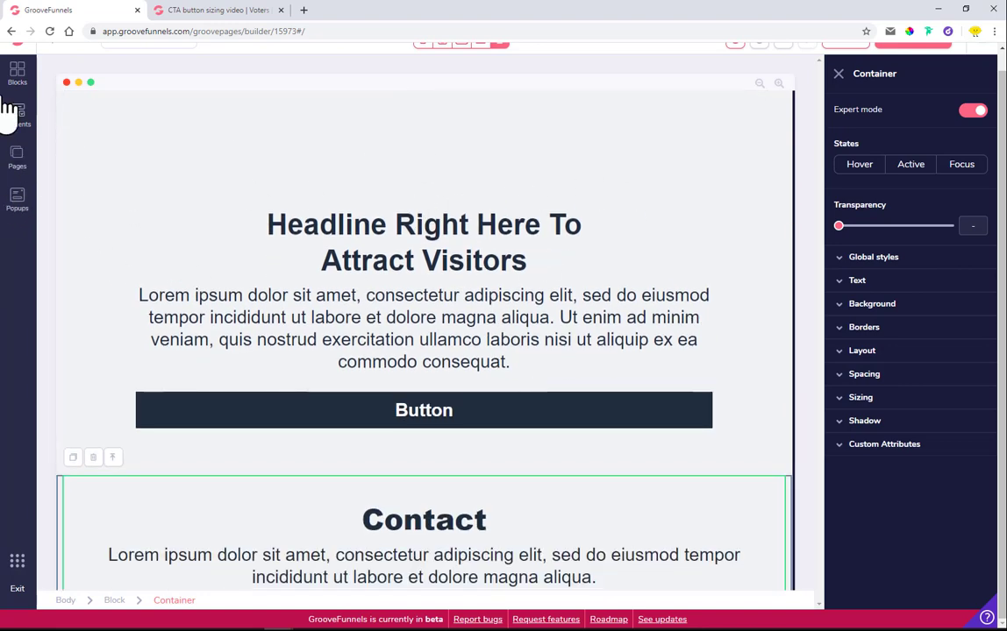
pyautogui.click(18, 114)
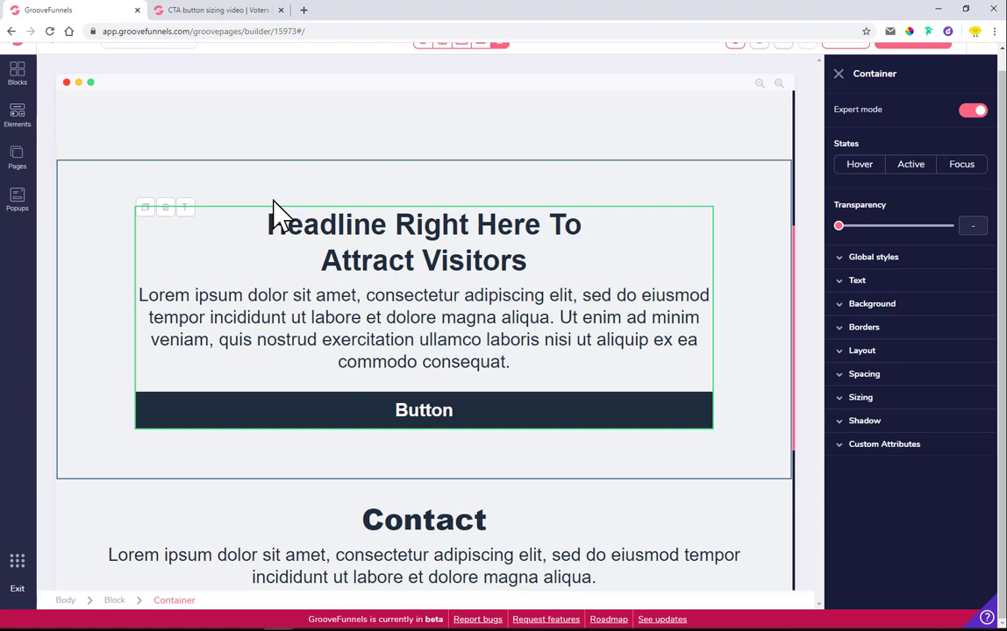
pyautogui.moveTo(455, 214)
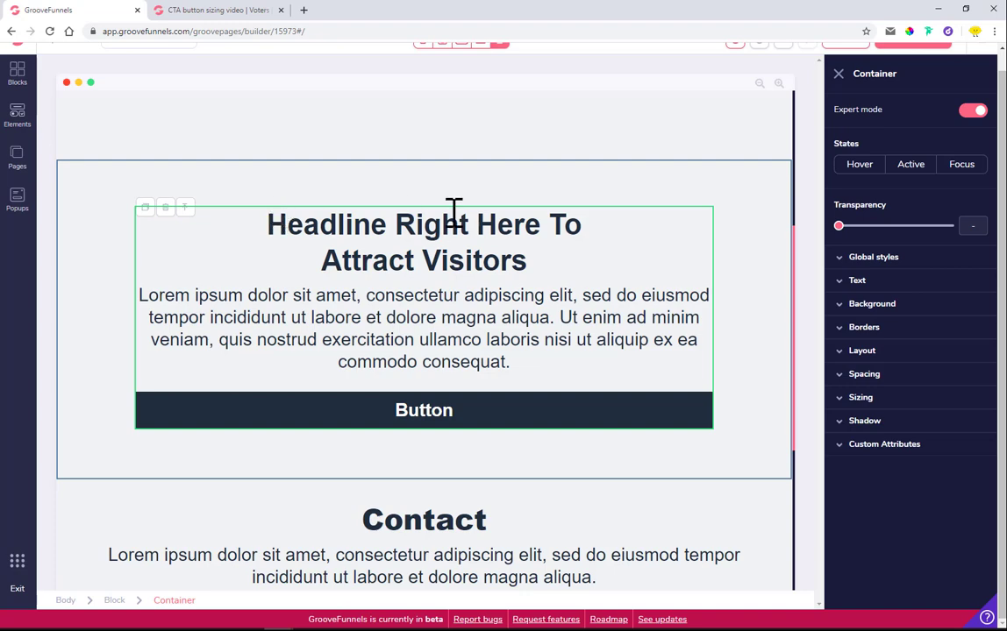
pyautogui.scroll(3)
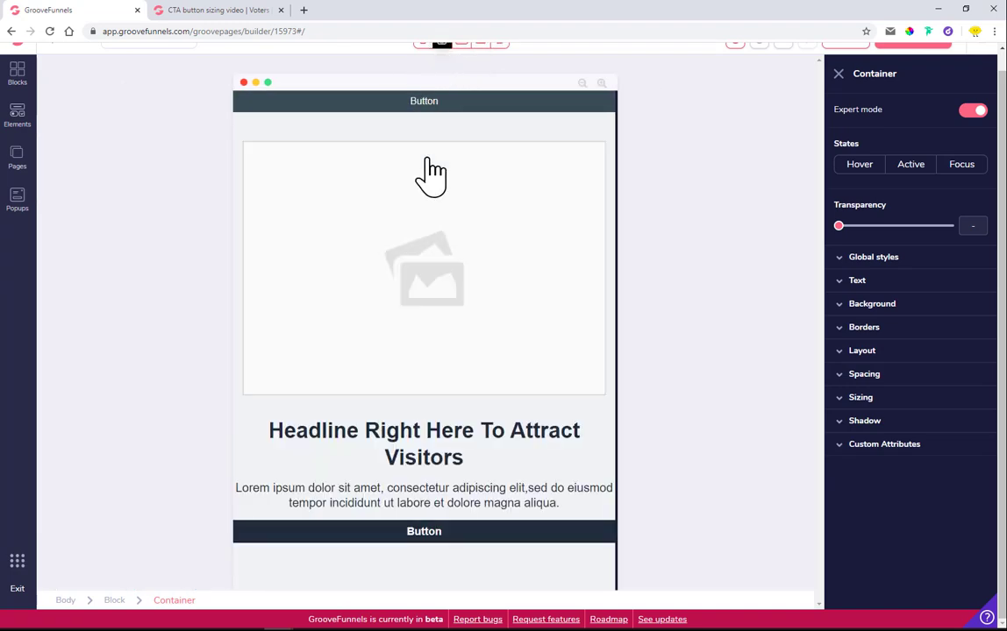
pyautogui.moveTo(499, 260)
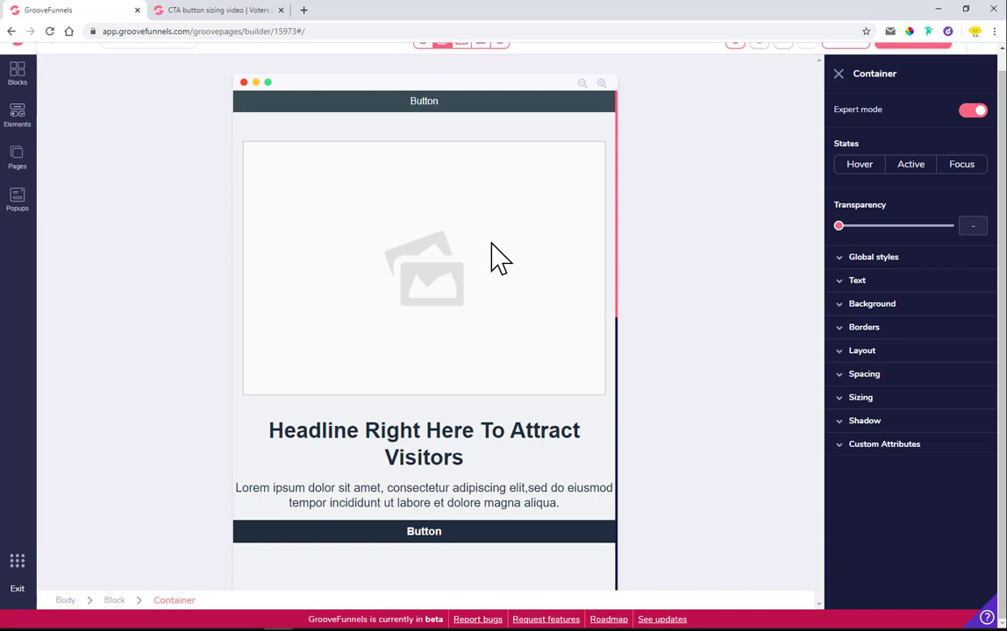